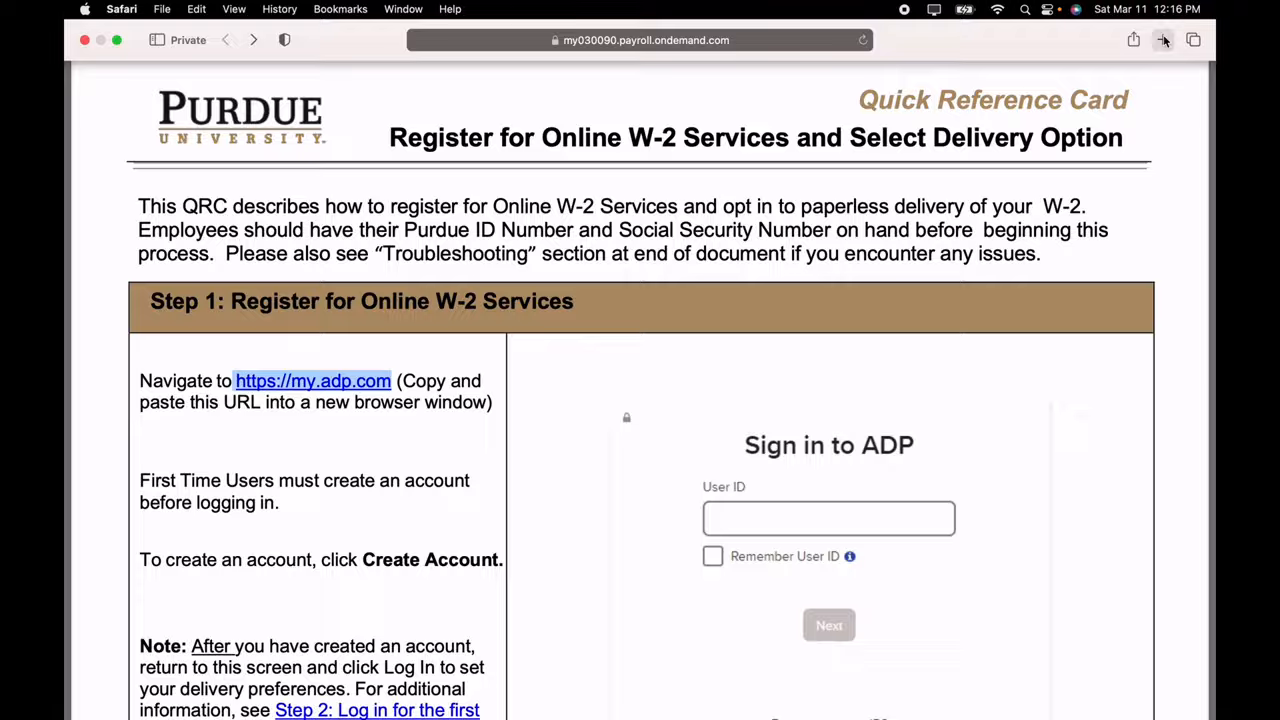
Open ADP's Create account registration page in the second tab, then return to the Purdue guide.
click(1162, 40)
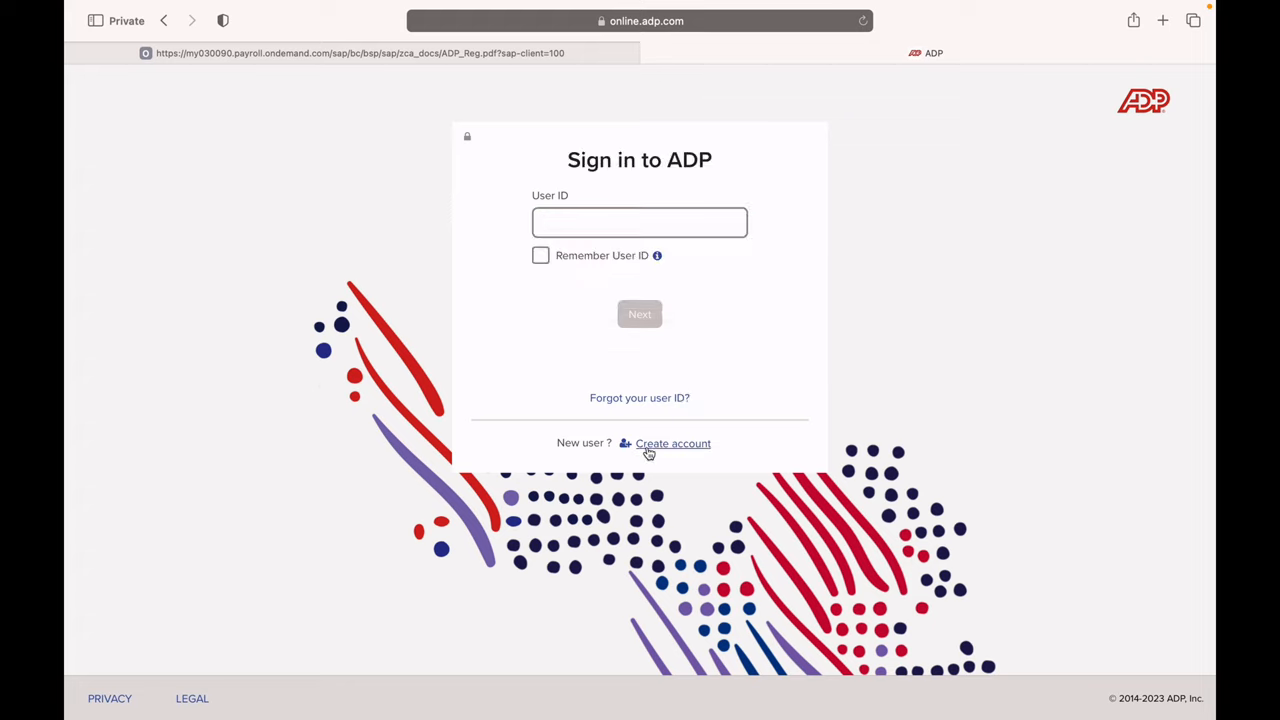
click(672, 443)
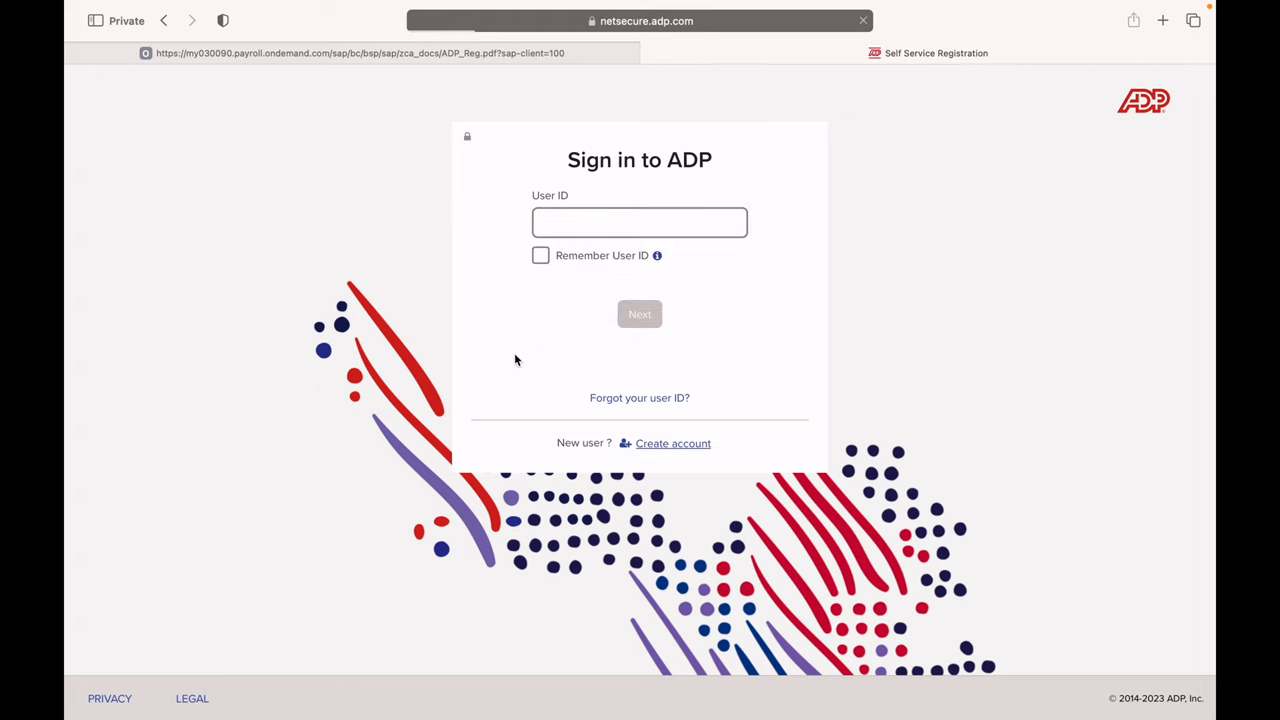
click(673, 443)
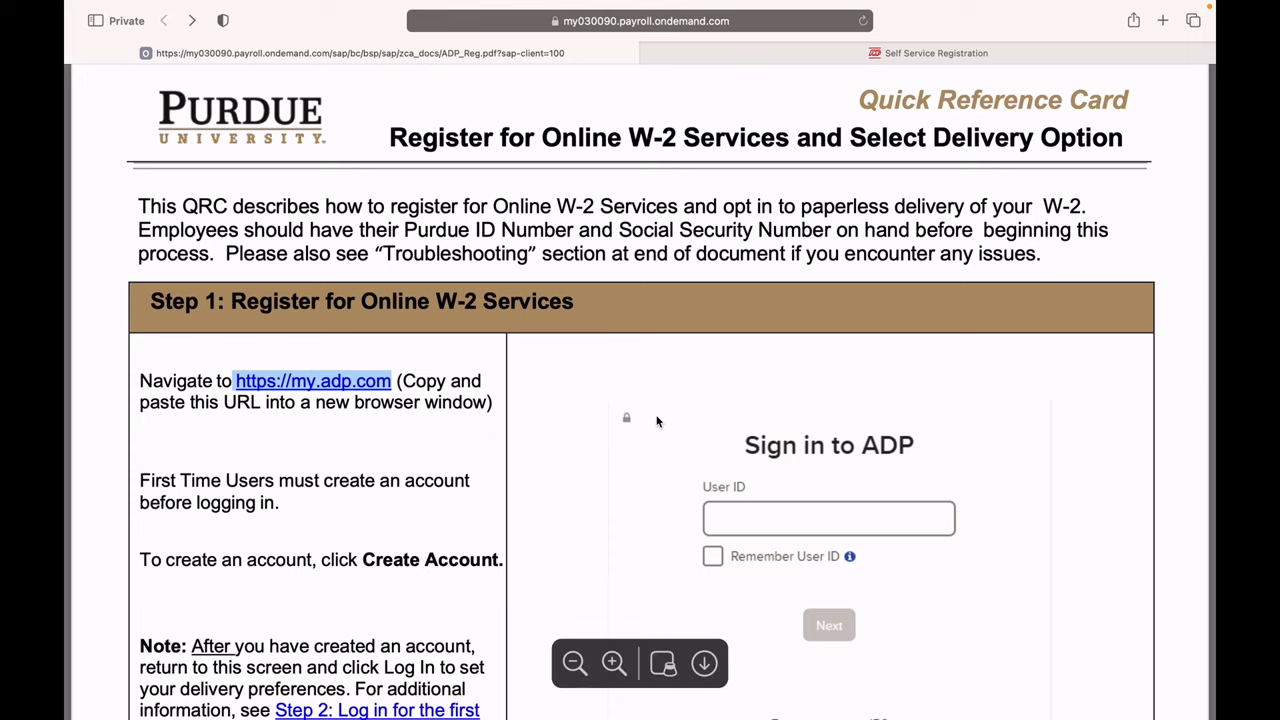
scroll(down, 3)
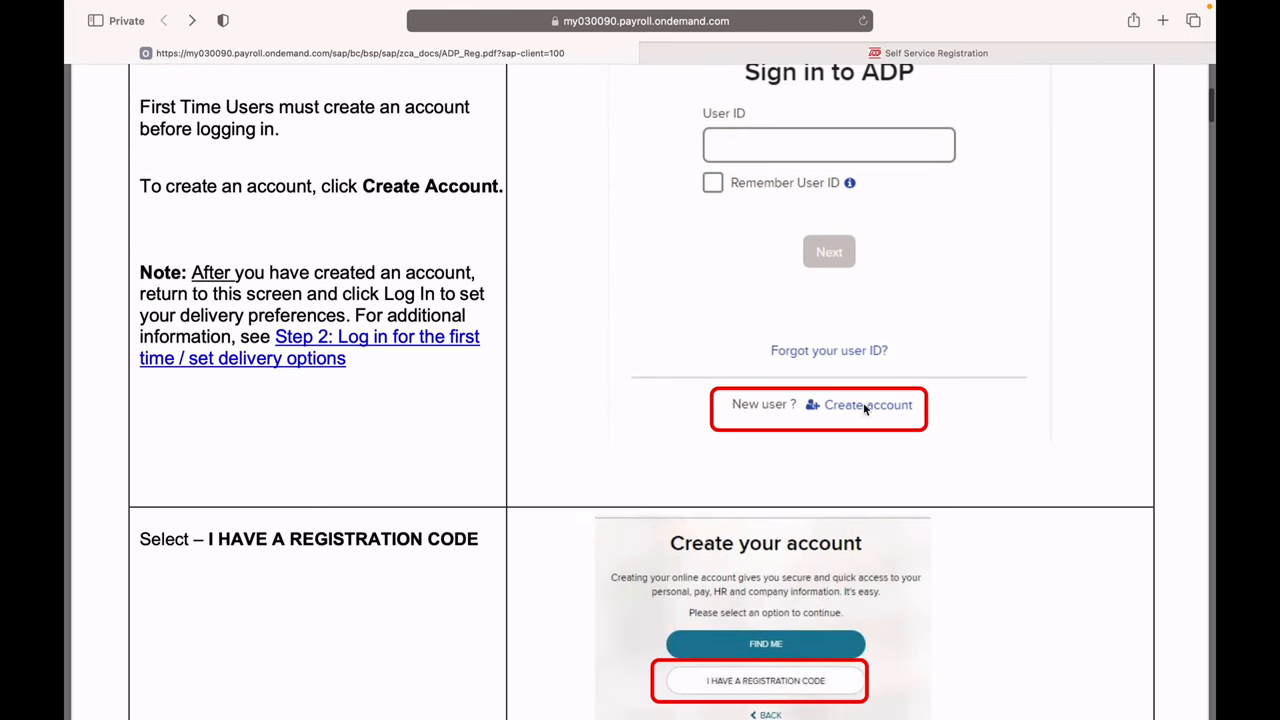
scroll(down, 3)
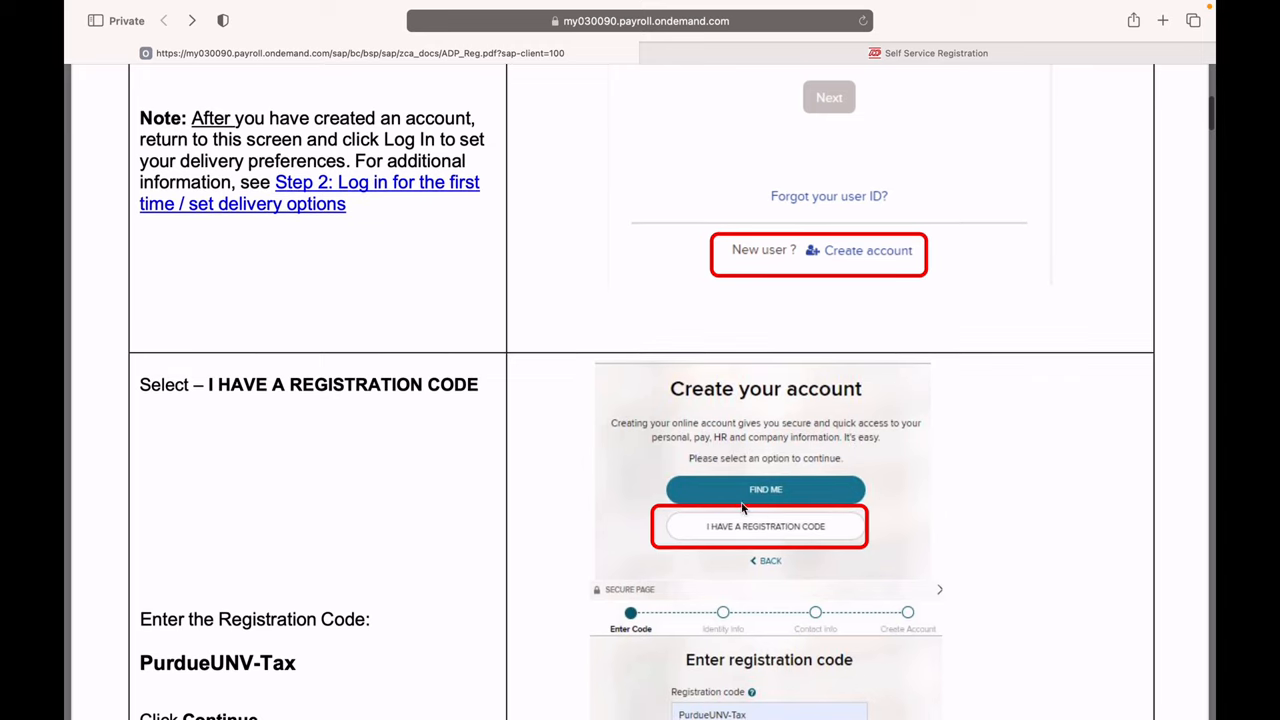
scroll(down, 3)
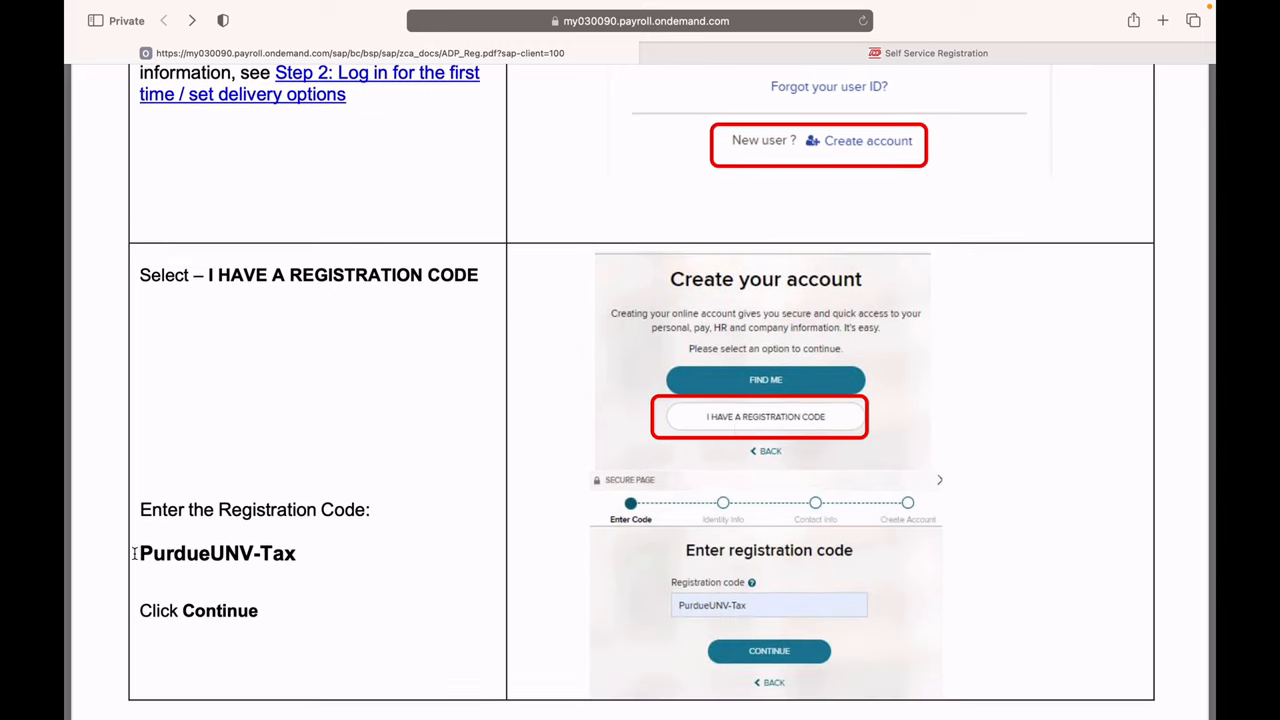
double_click(217, 553)
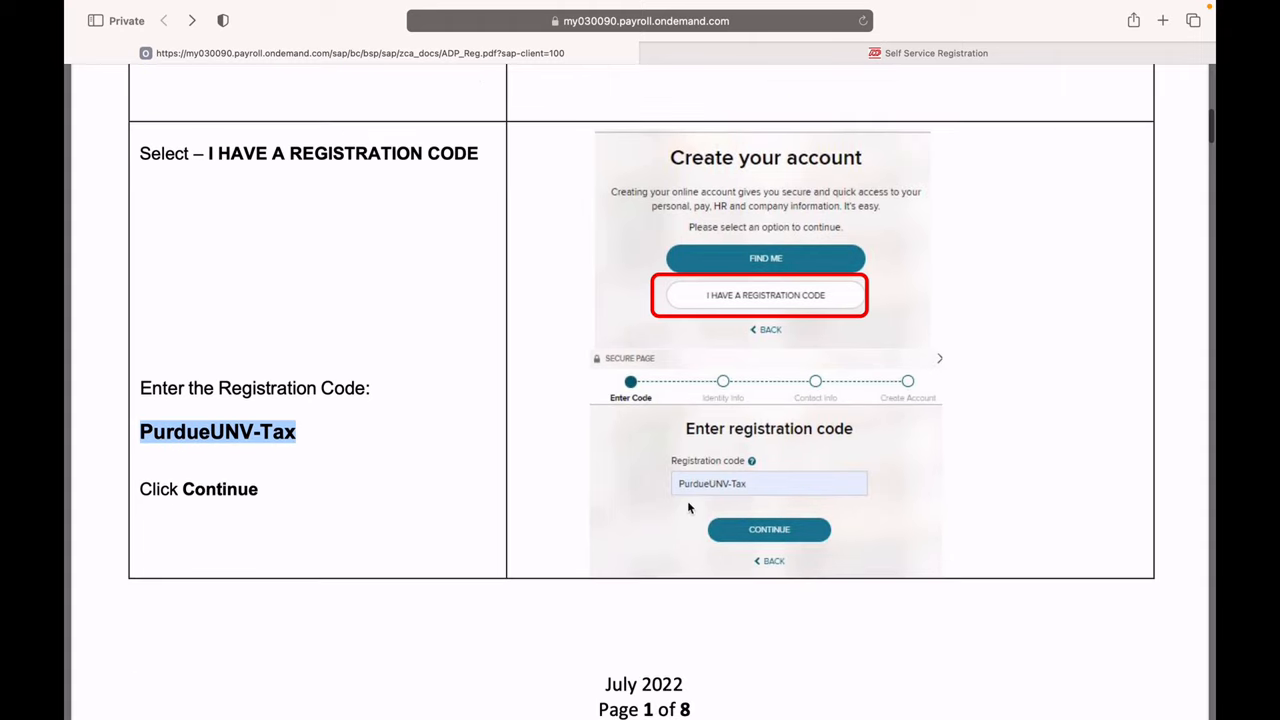
scroll(down, 3)
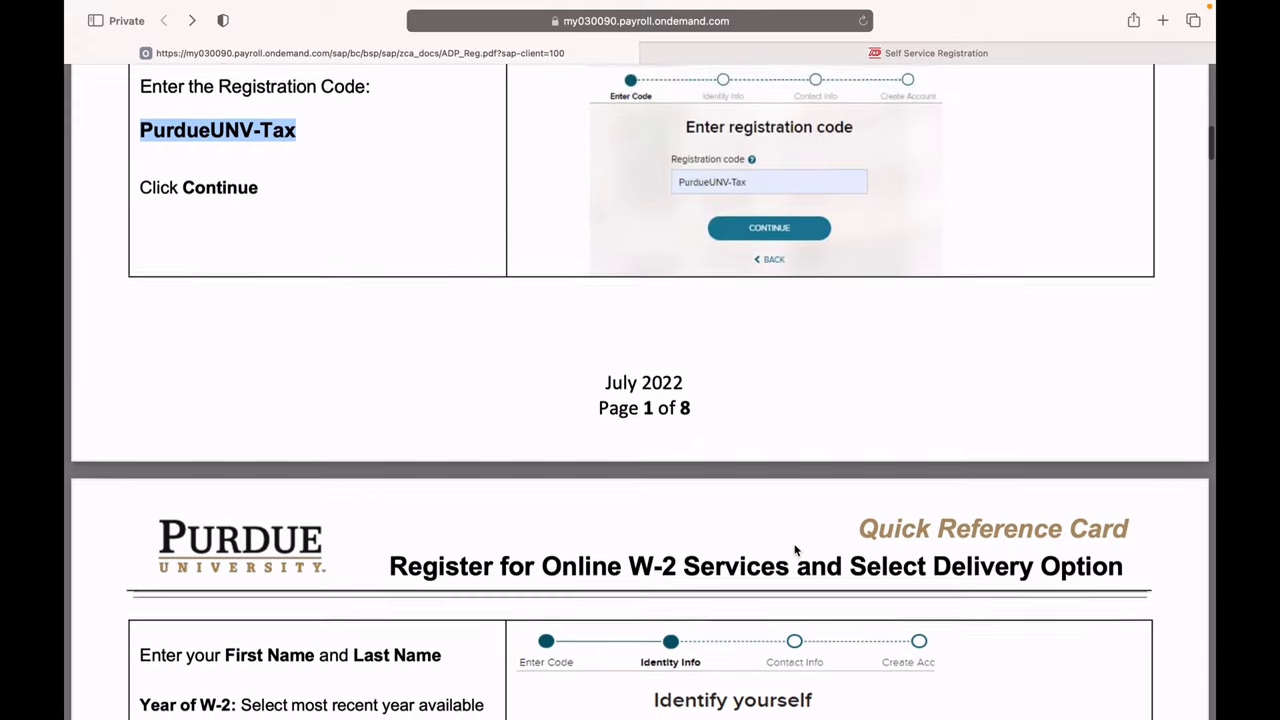
Scroll to 'Identify yourself' and highlight the note that zip code must match university records.
scroll(down, 3)
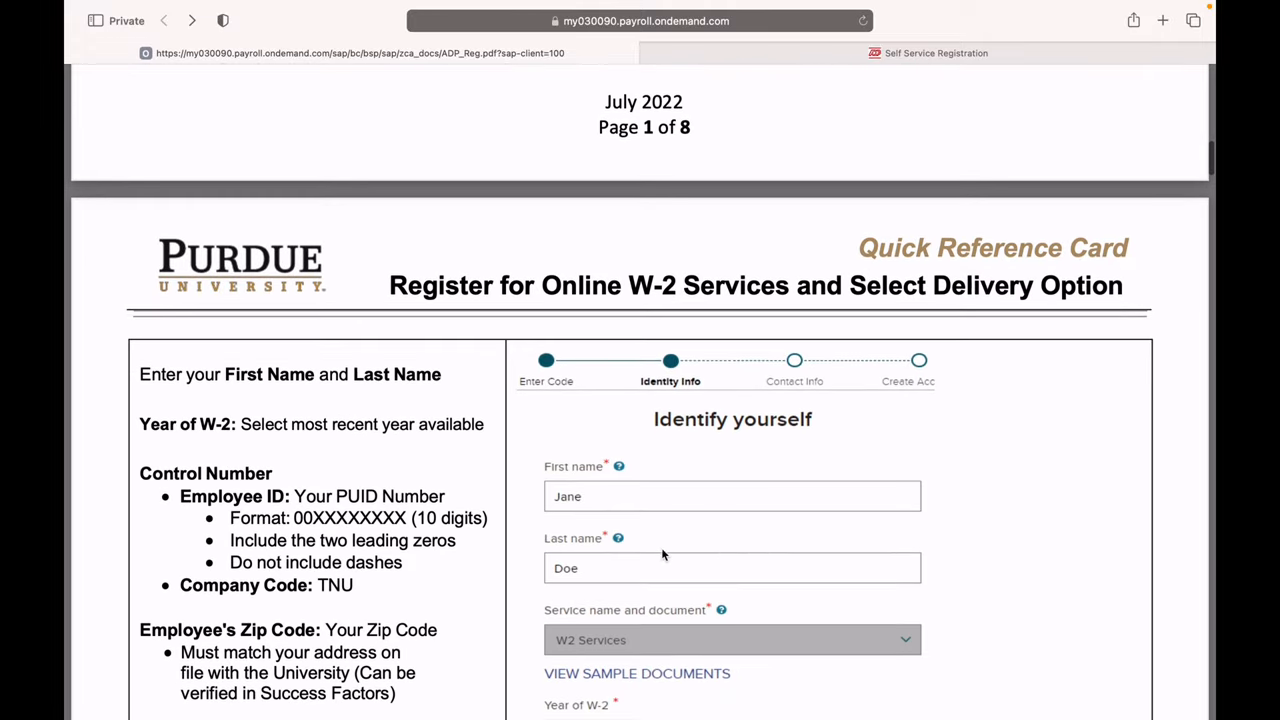
scroll(down, 3)
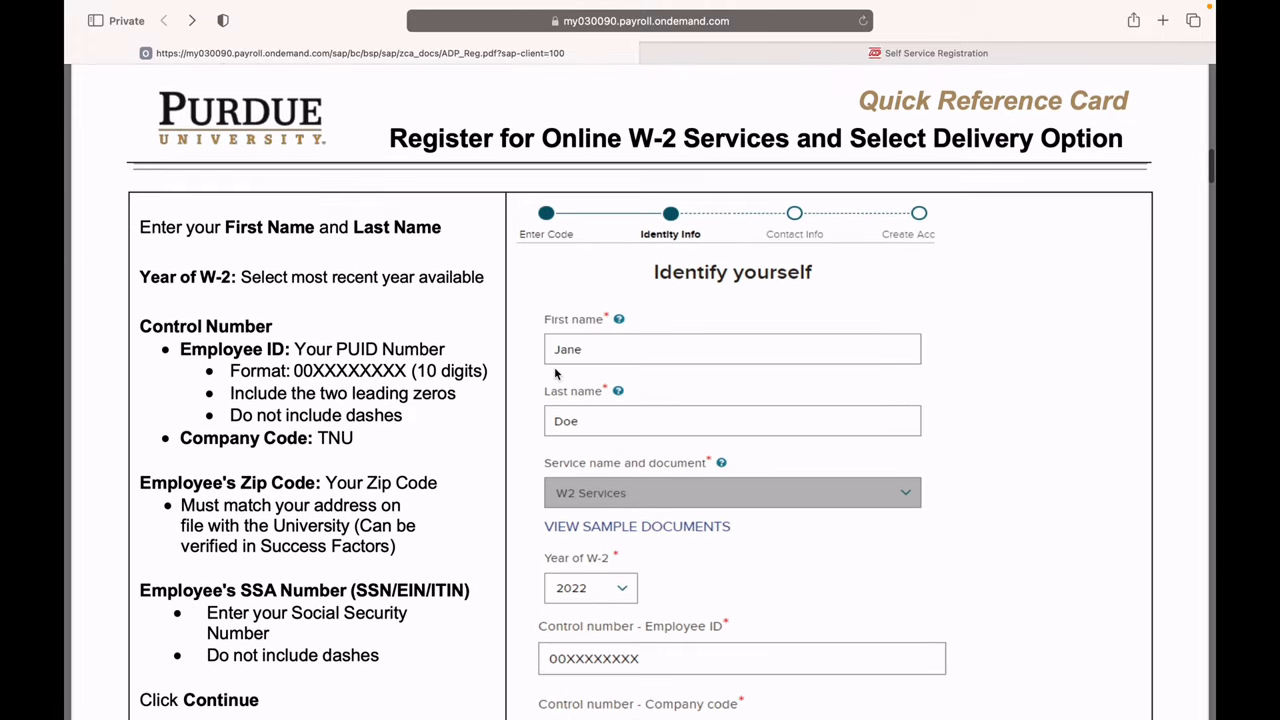
mouse_move(672, 448)
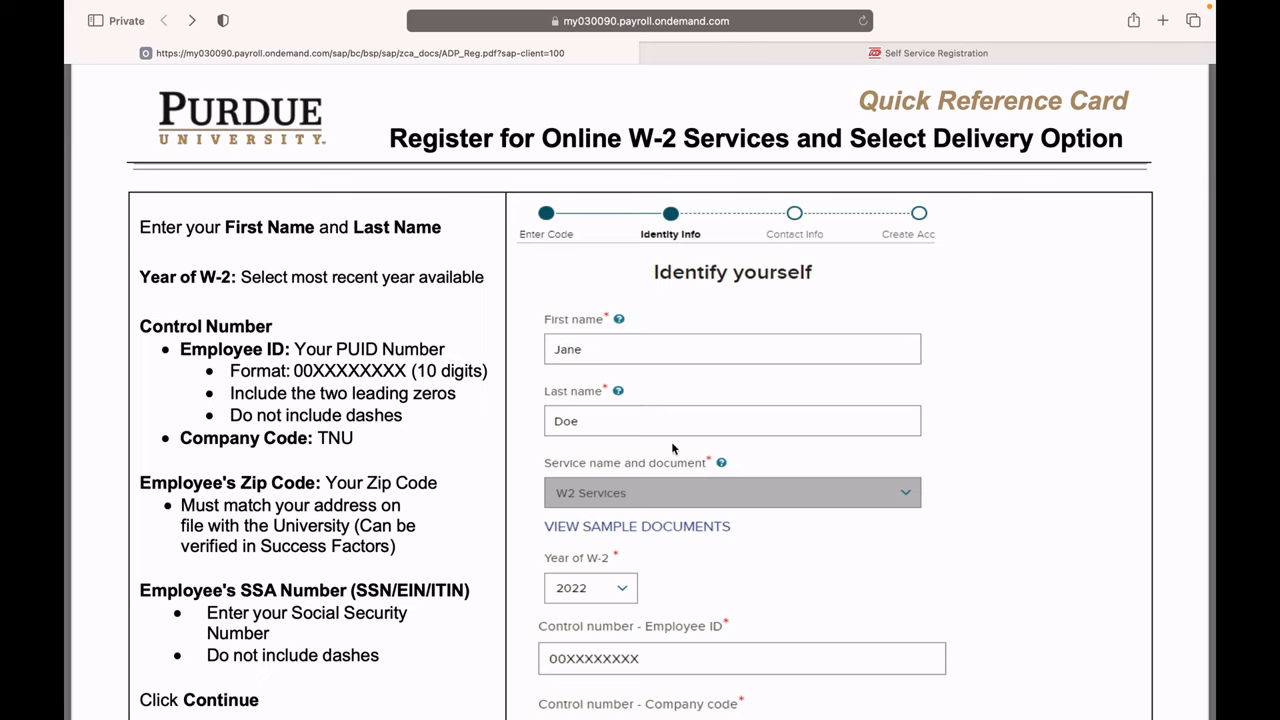
scroll(down, 3)
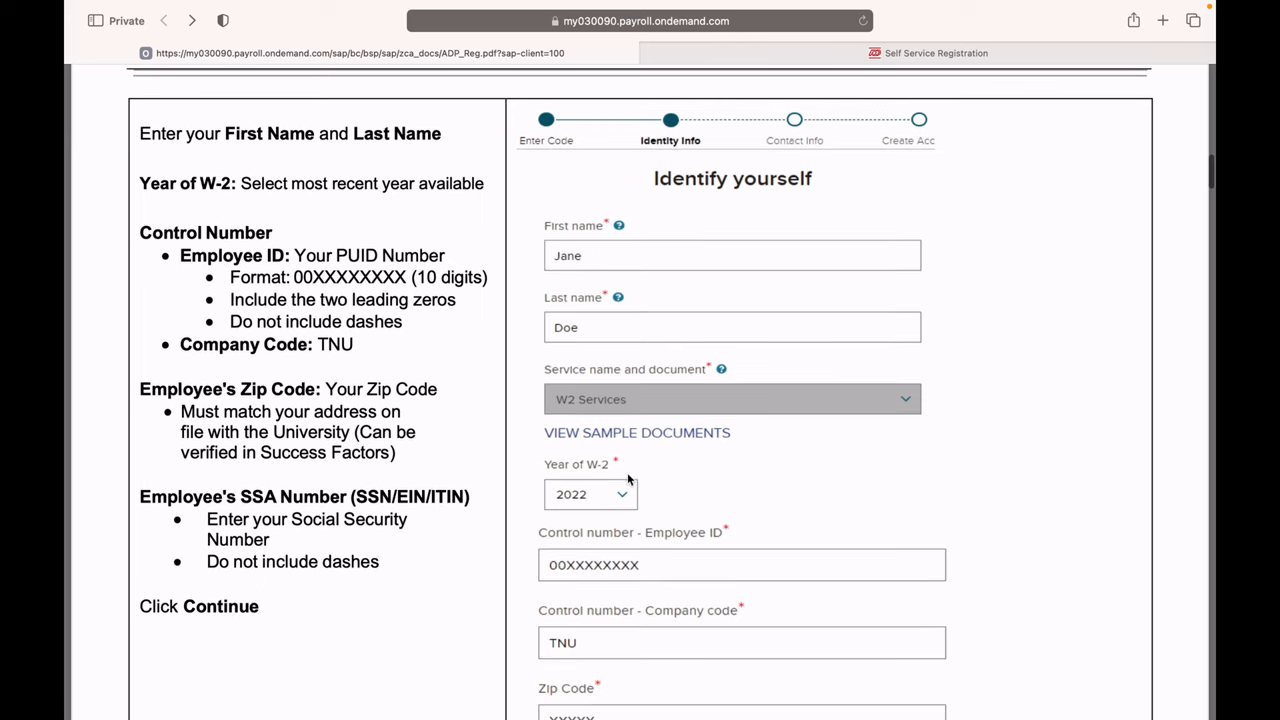
scroll(down, 3)
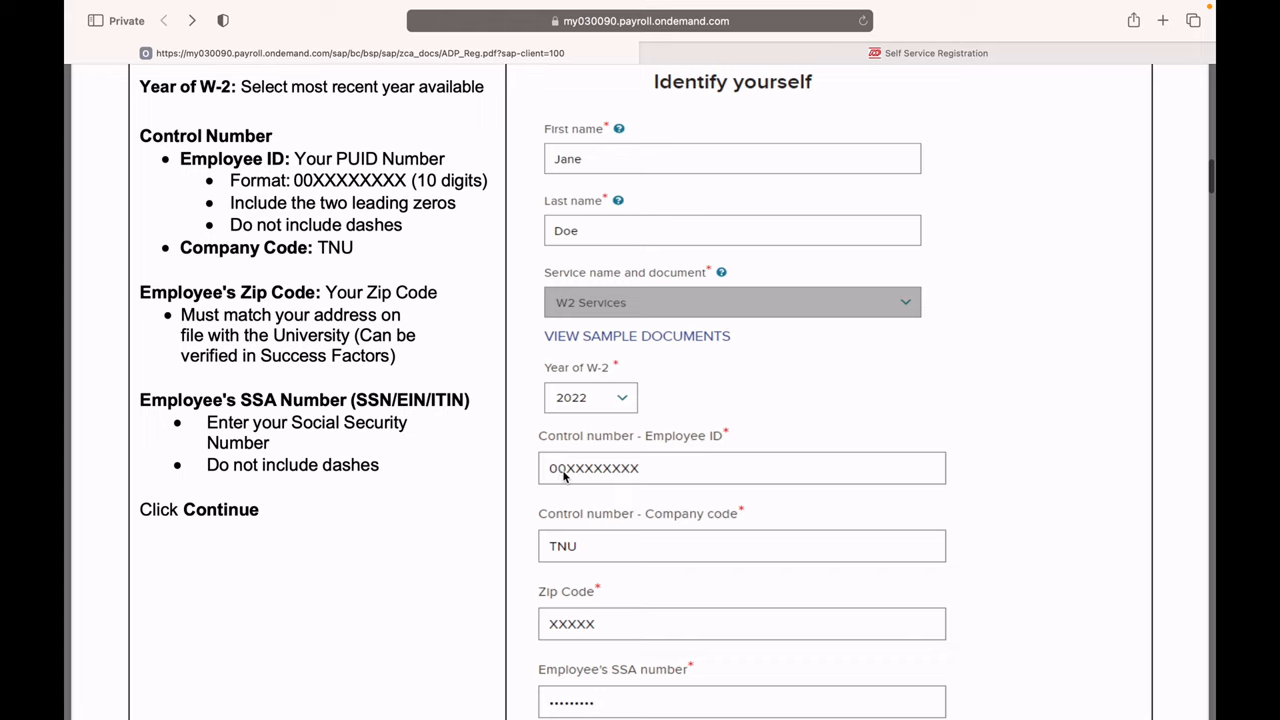
scroll(down, 3)
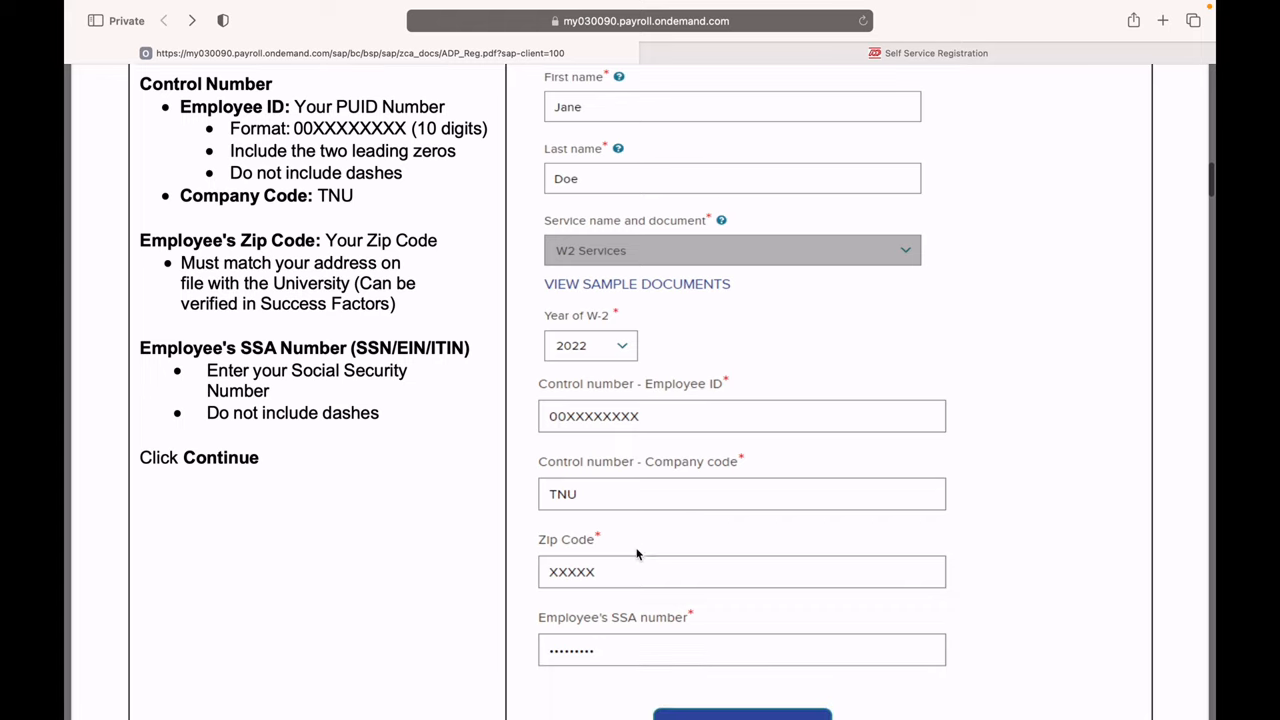
scroll(down, 3)
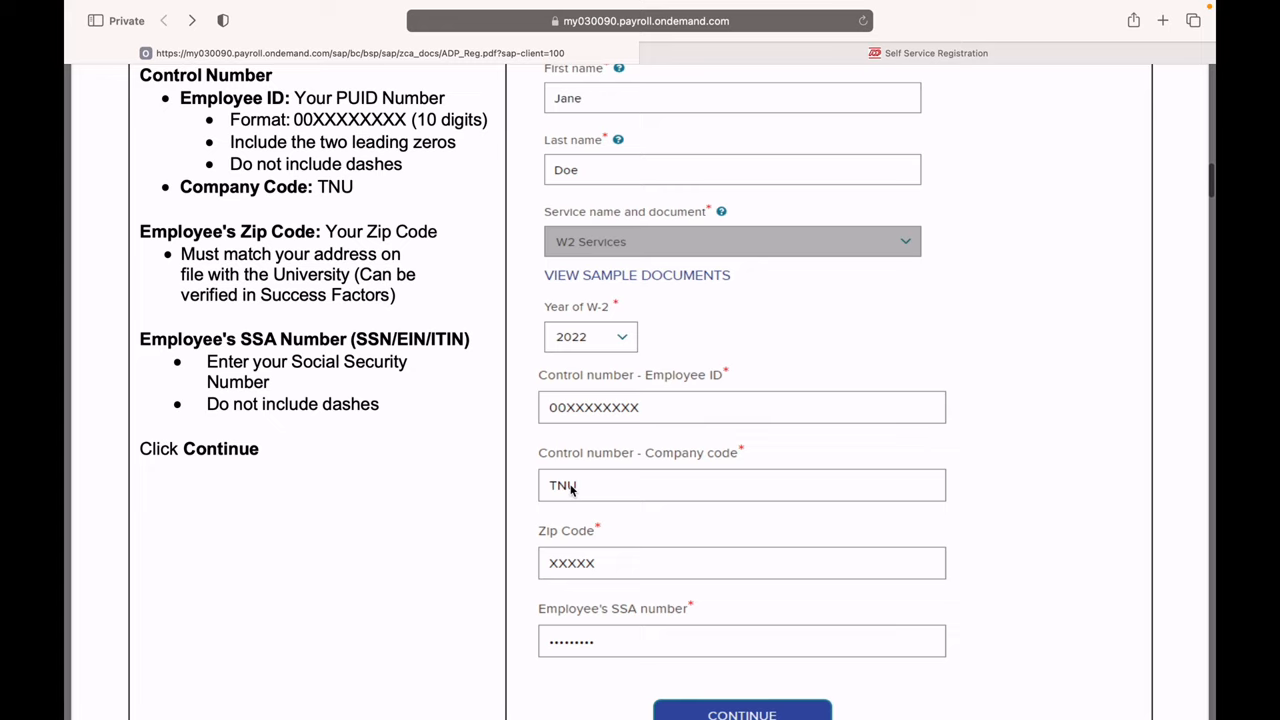
scroll(down, 3)
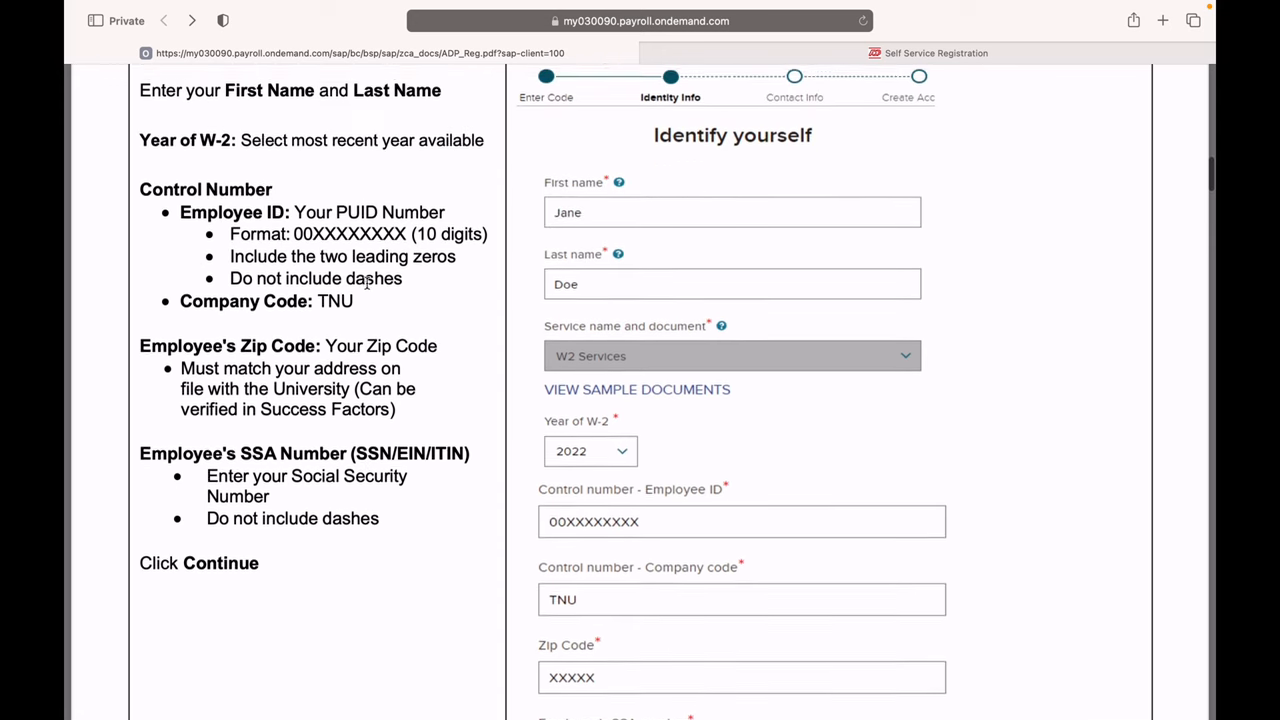
scroll(down, 3)
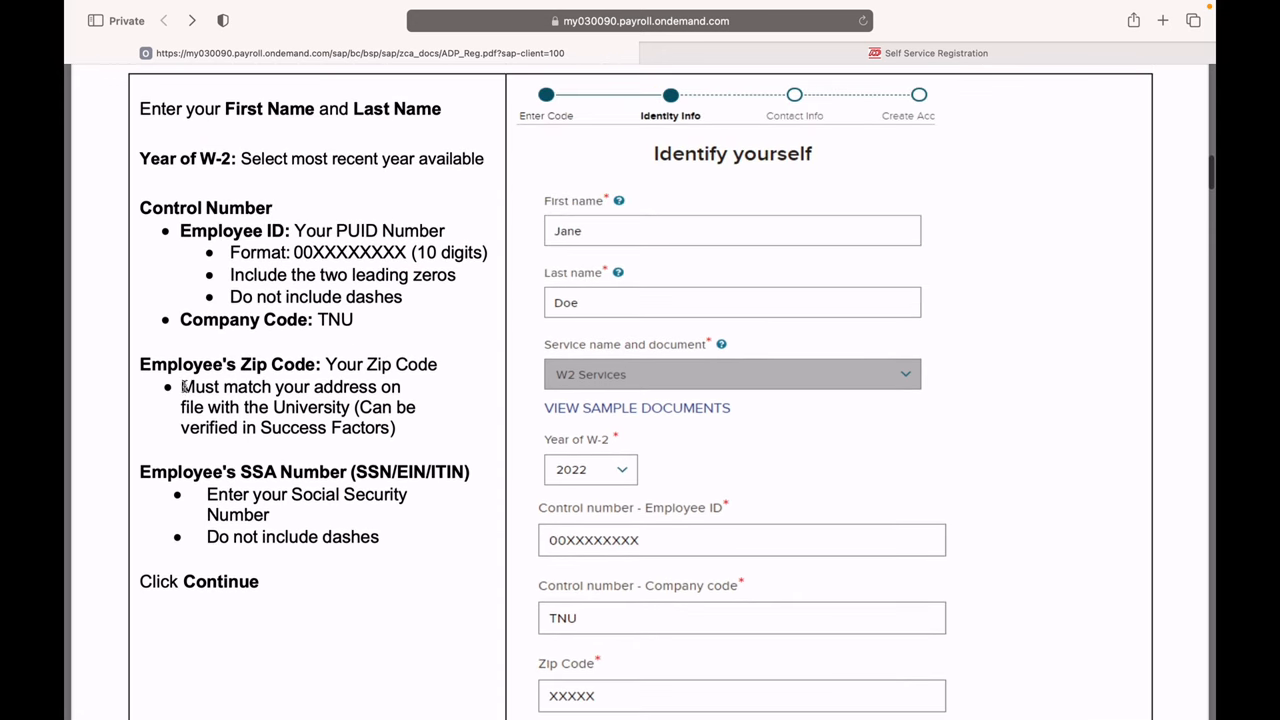
drag(181, 387, 398, 427)
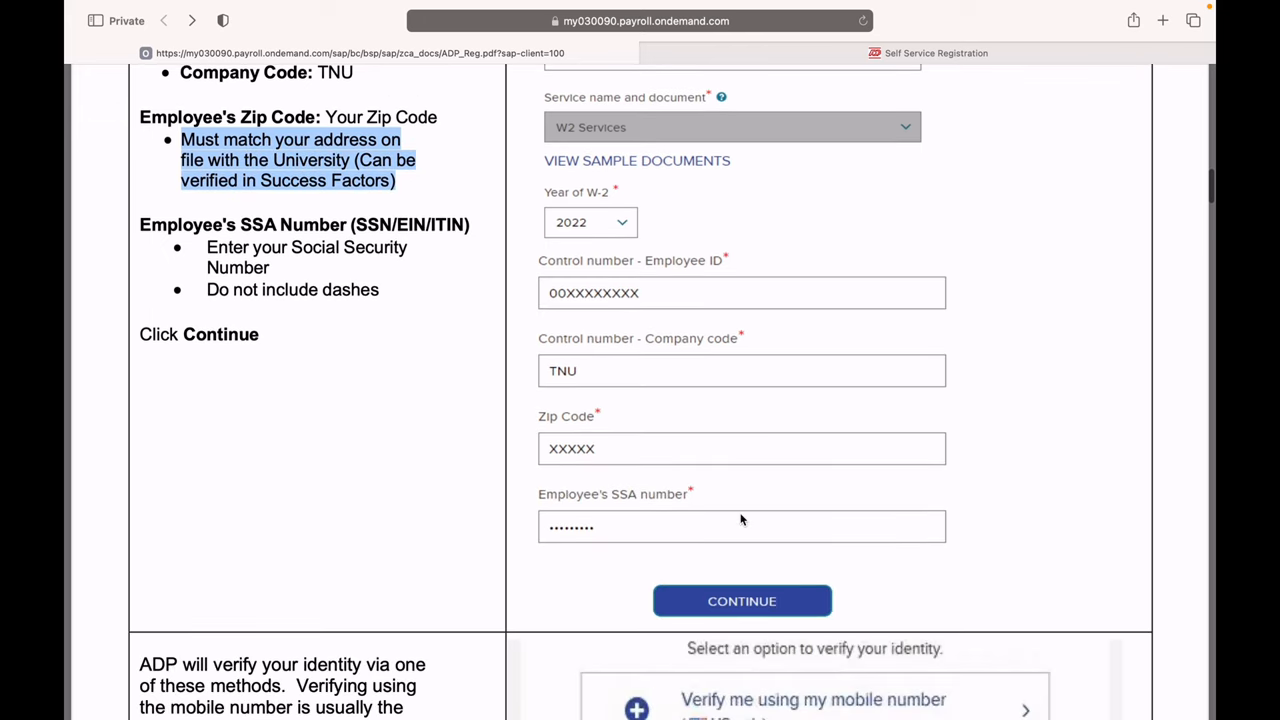
mouse_move(683, 550)
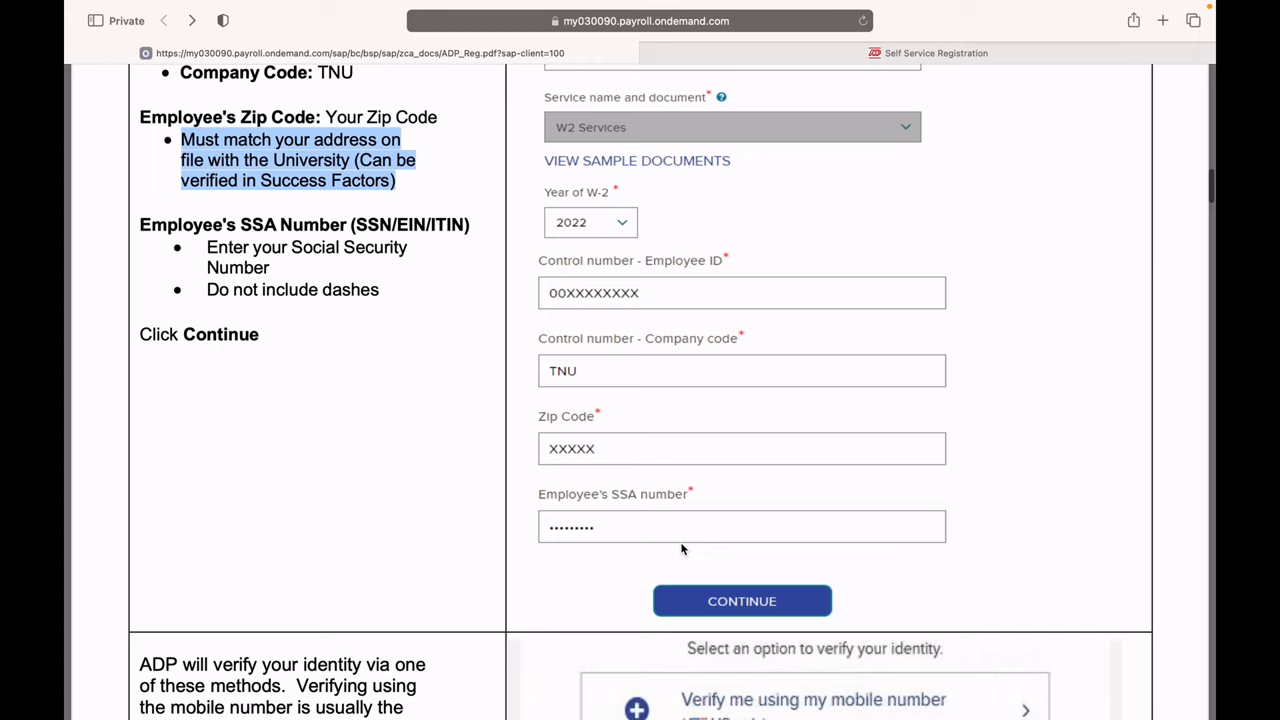
scroll(down, 3)
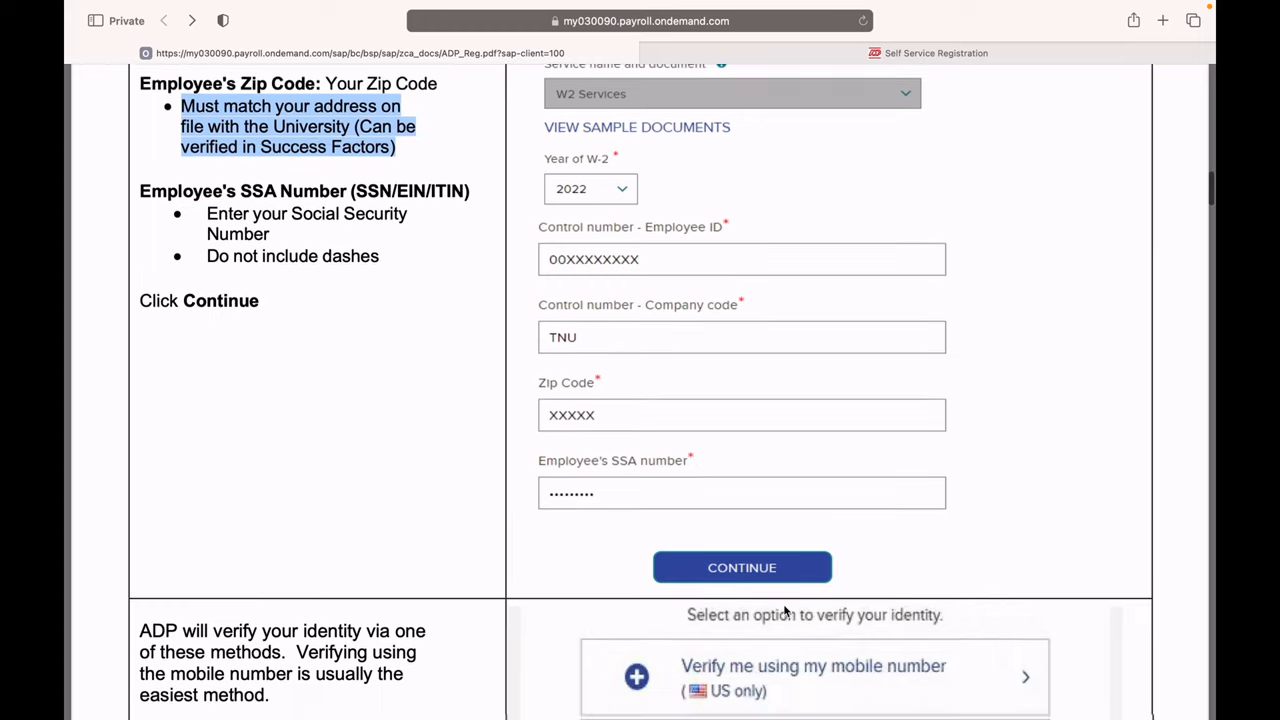
Scroll past the contact information page to the 'One more step' Create Password page.
scroll(down, 3)
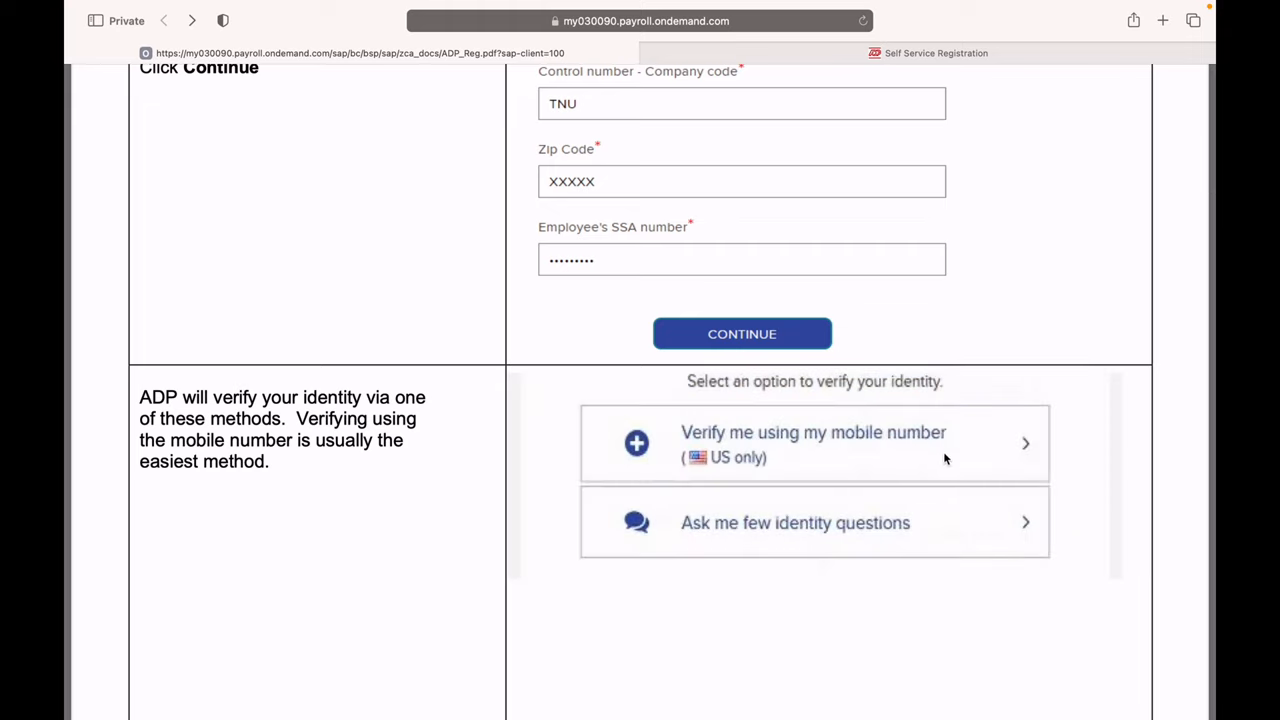
scroll(down, 3)
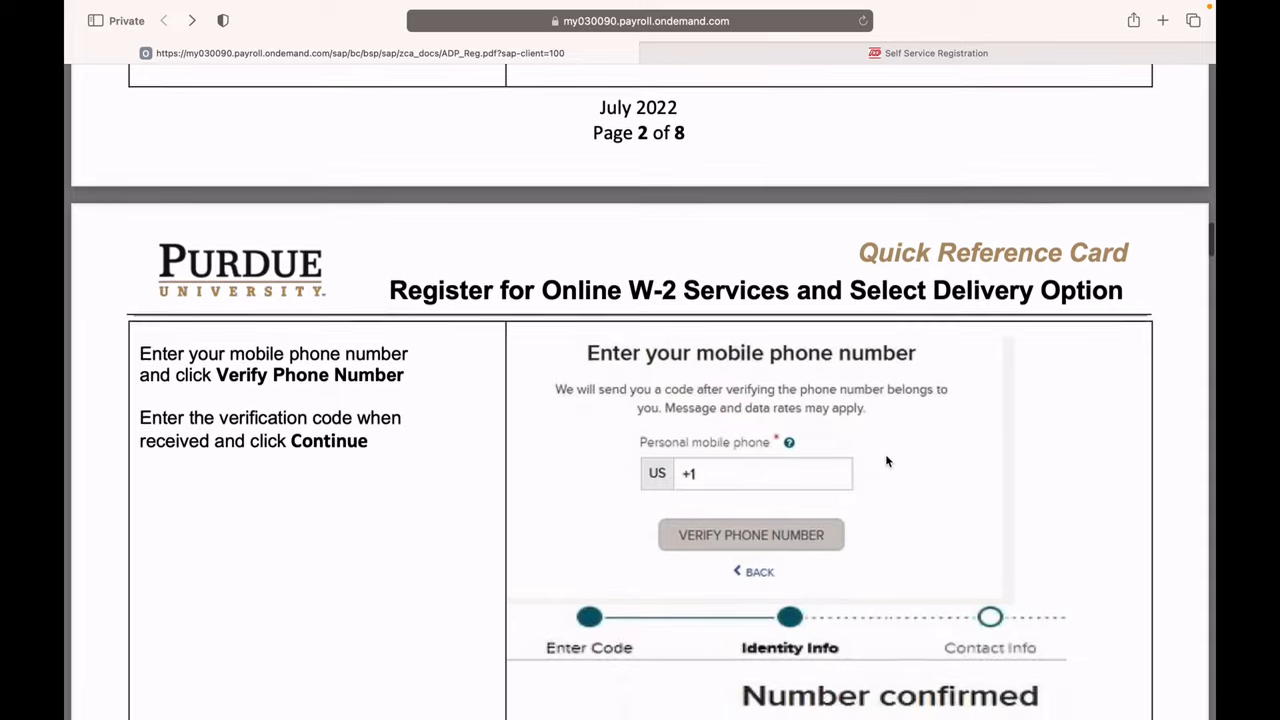
scroll(down, 3)
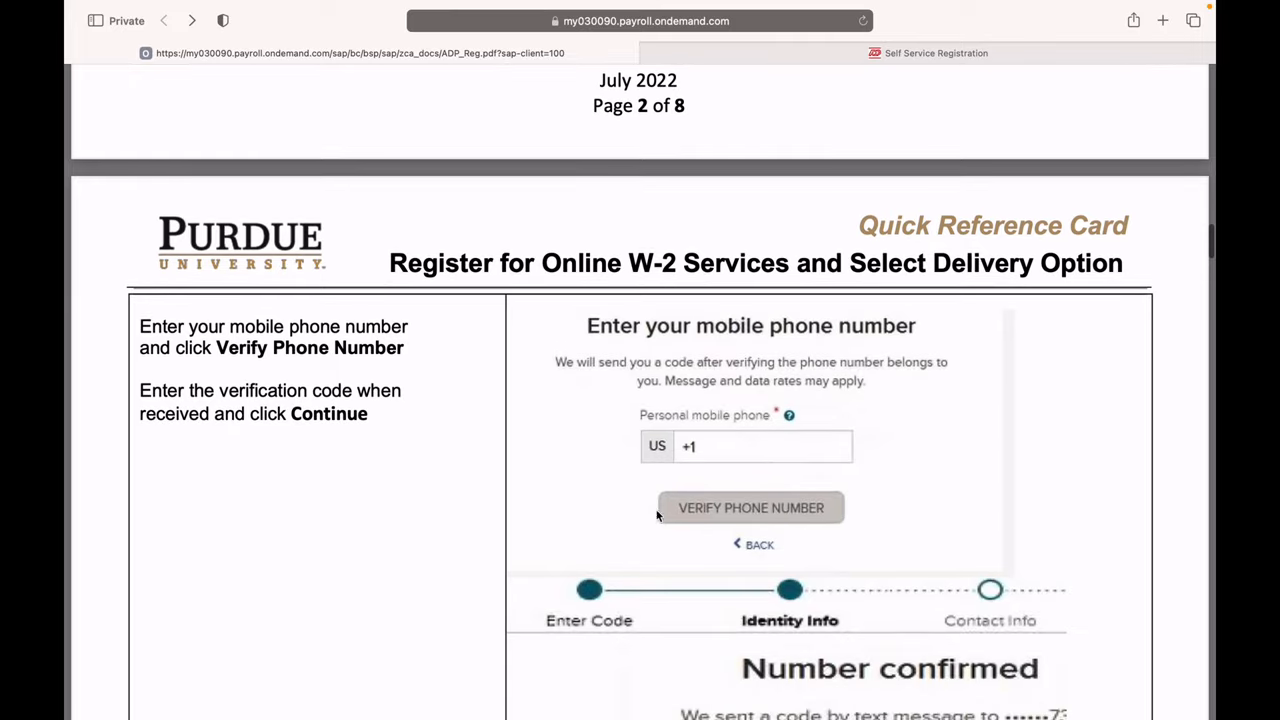
scroll(down, 3)
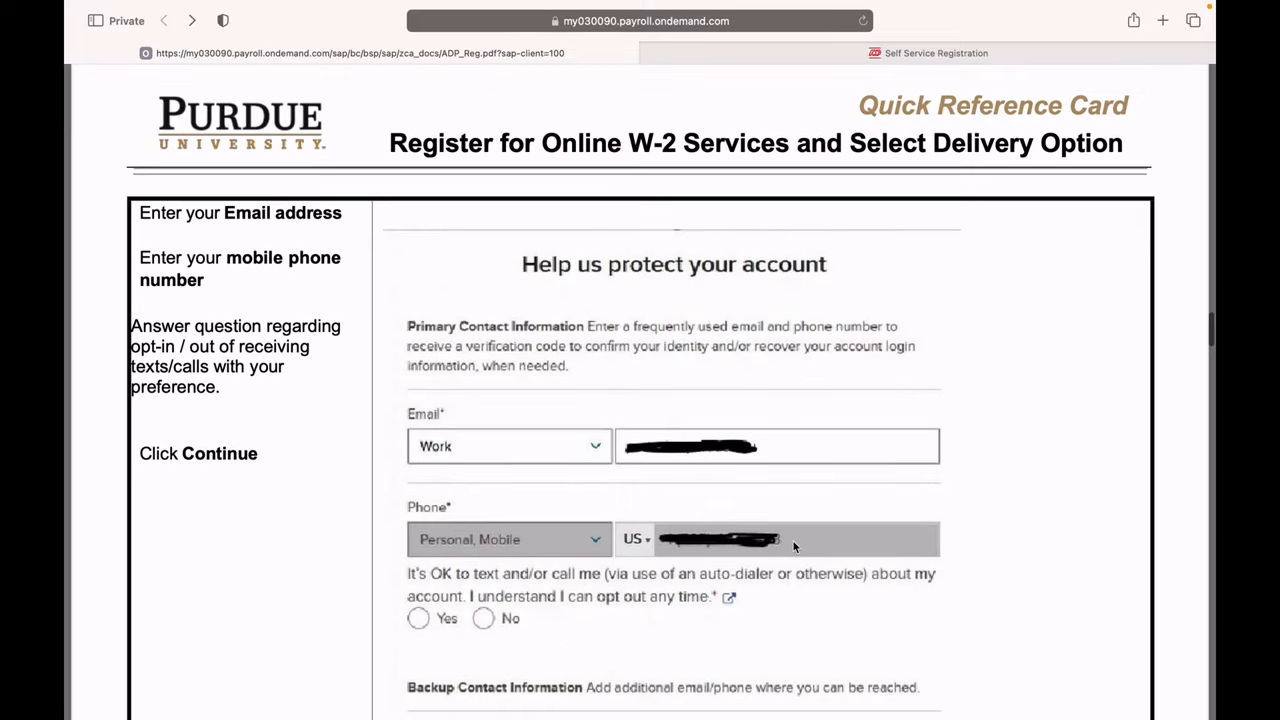
mouse_move(688, 449)
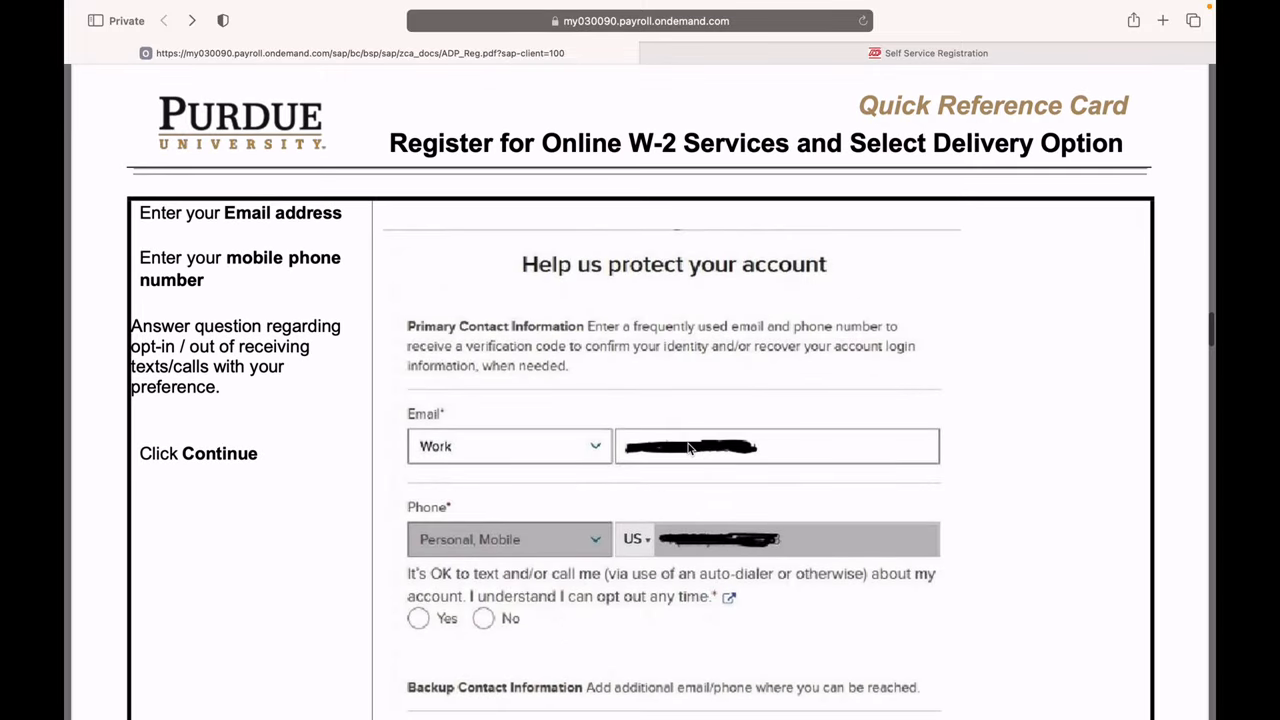
mouse_move(743, 490)
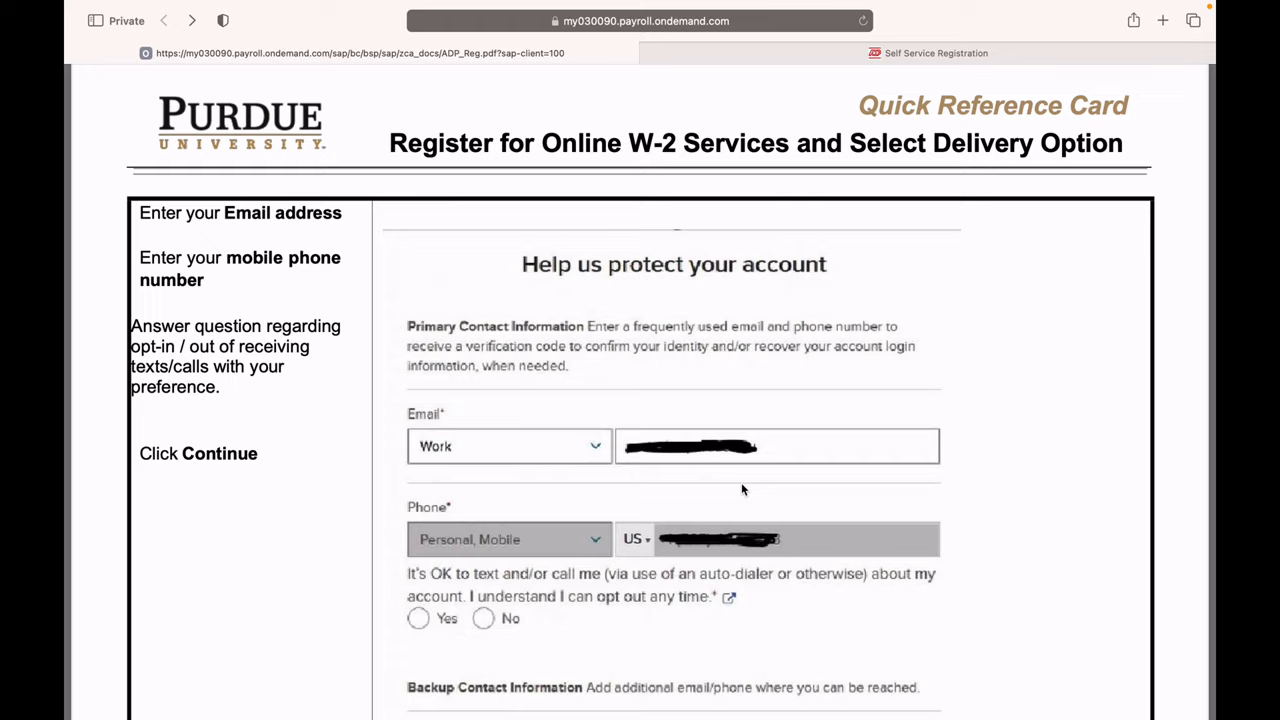
scroll(down, 3)
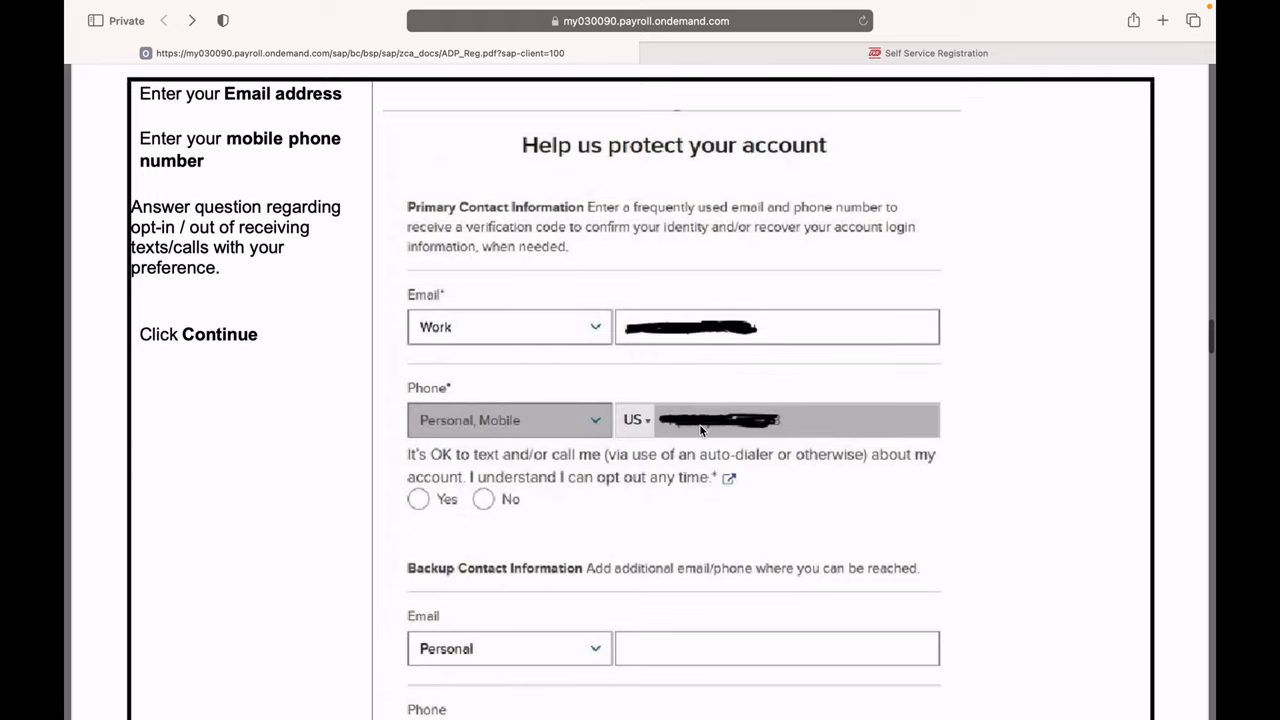
scroll(down, 3)
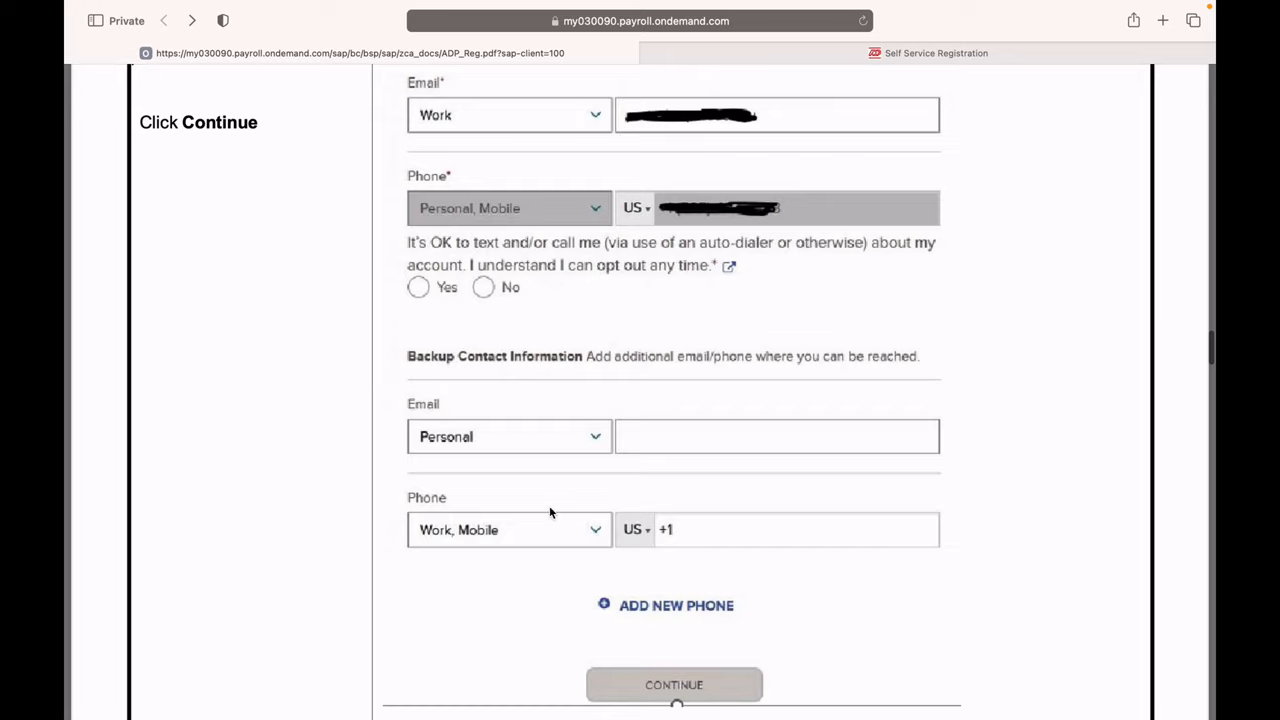
mouse_move(710, 510)
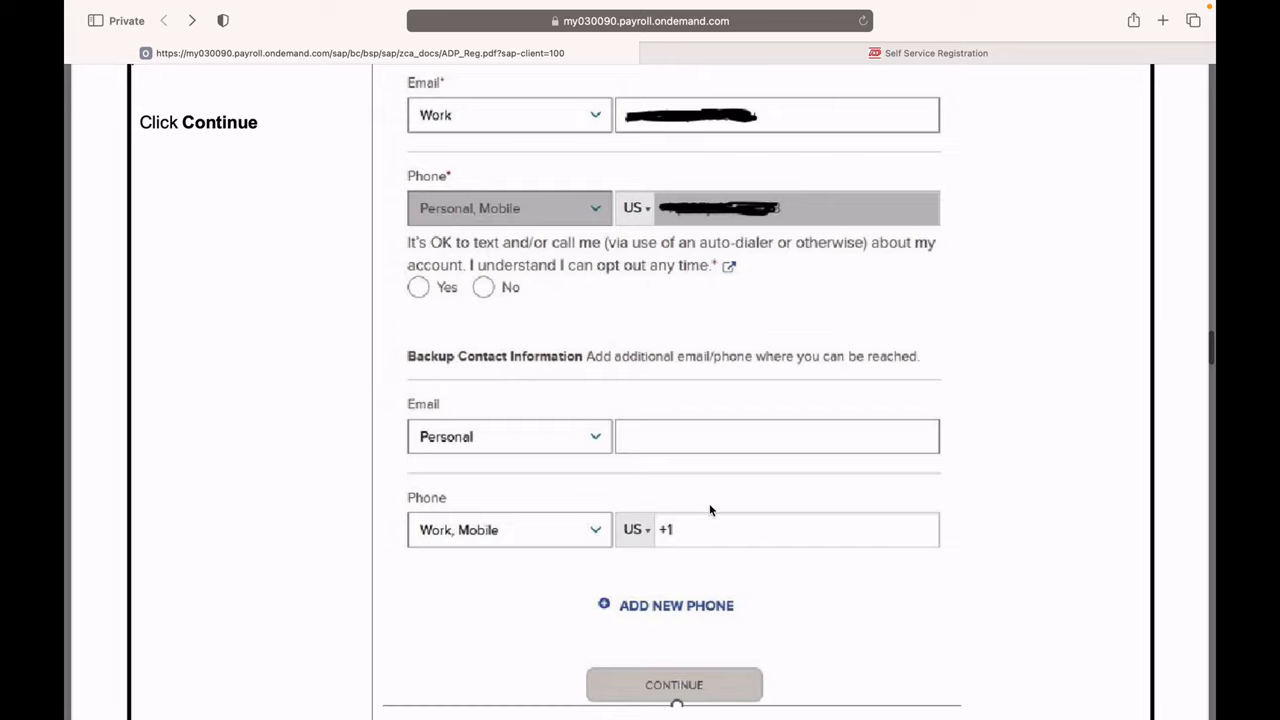
scroll(down, 3)
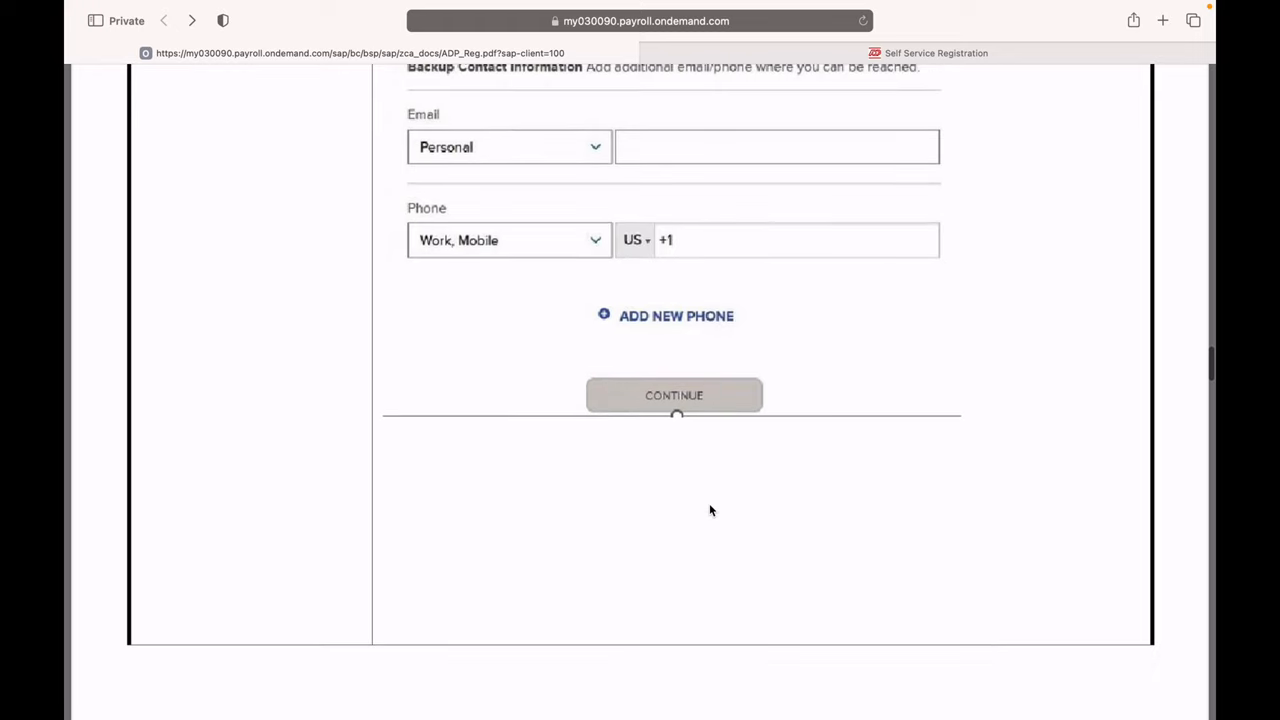
scroll(down, 3)
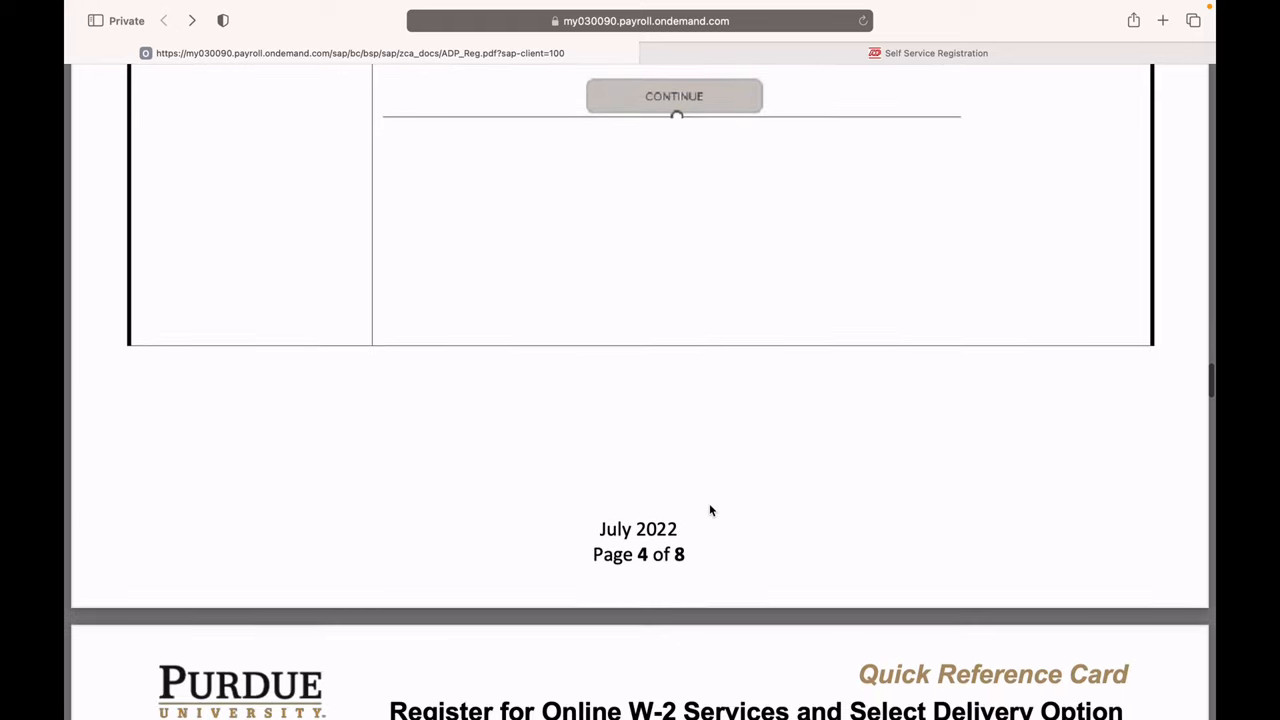
scroll(down, 3)
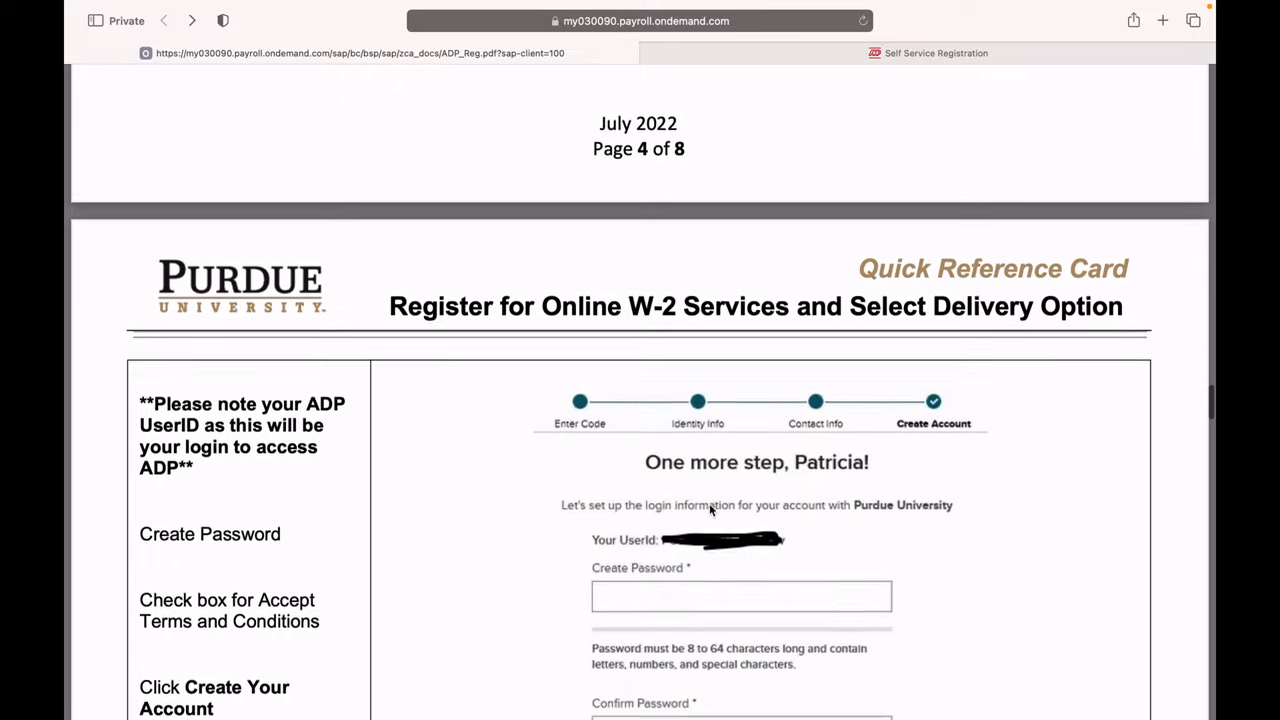
scroll(down, 3)
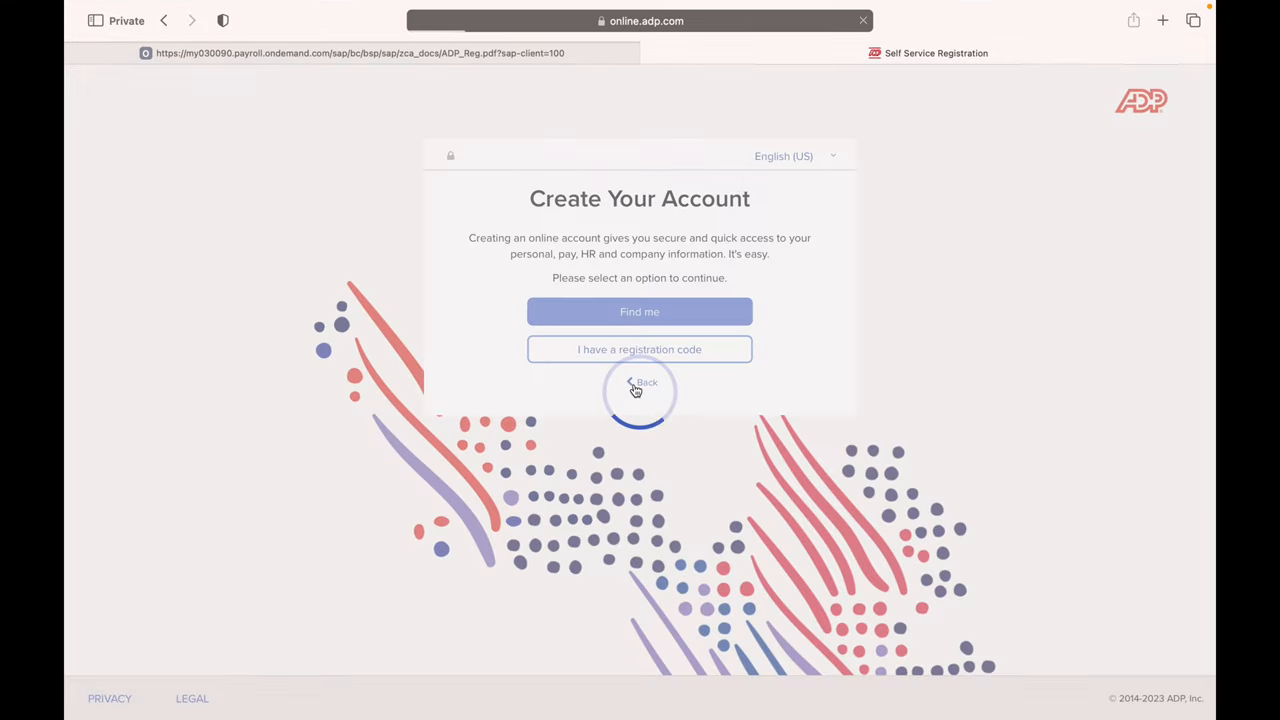
Go back to ADP sign-in, use the saved user ID, and sign in to the Pay page.
click(639, 382)
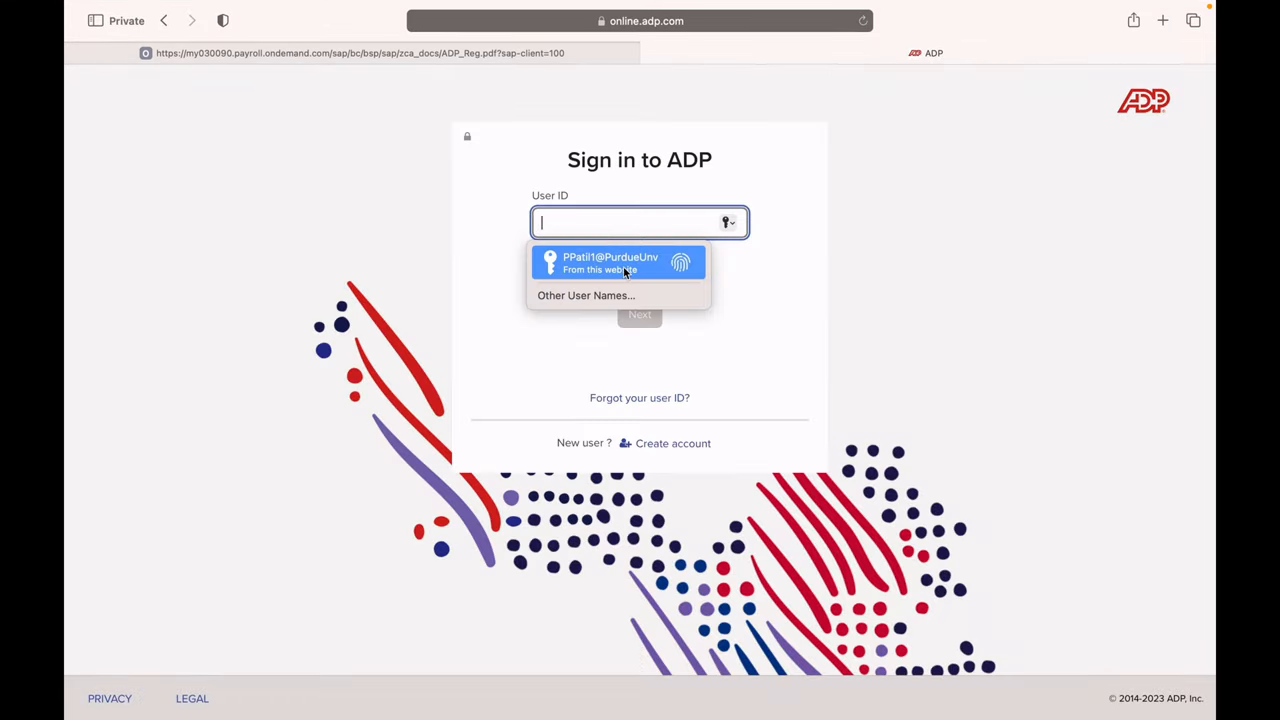
click(618, 262)
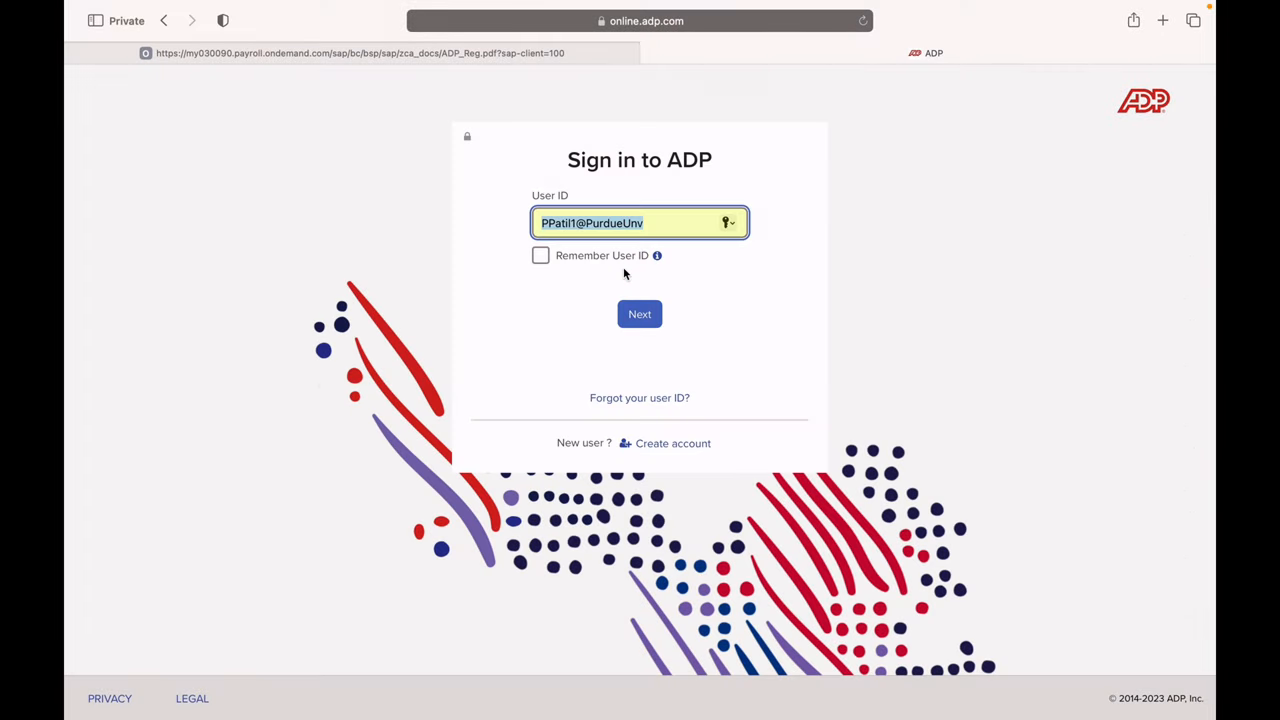
click(639, 314)
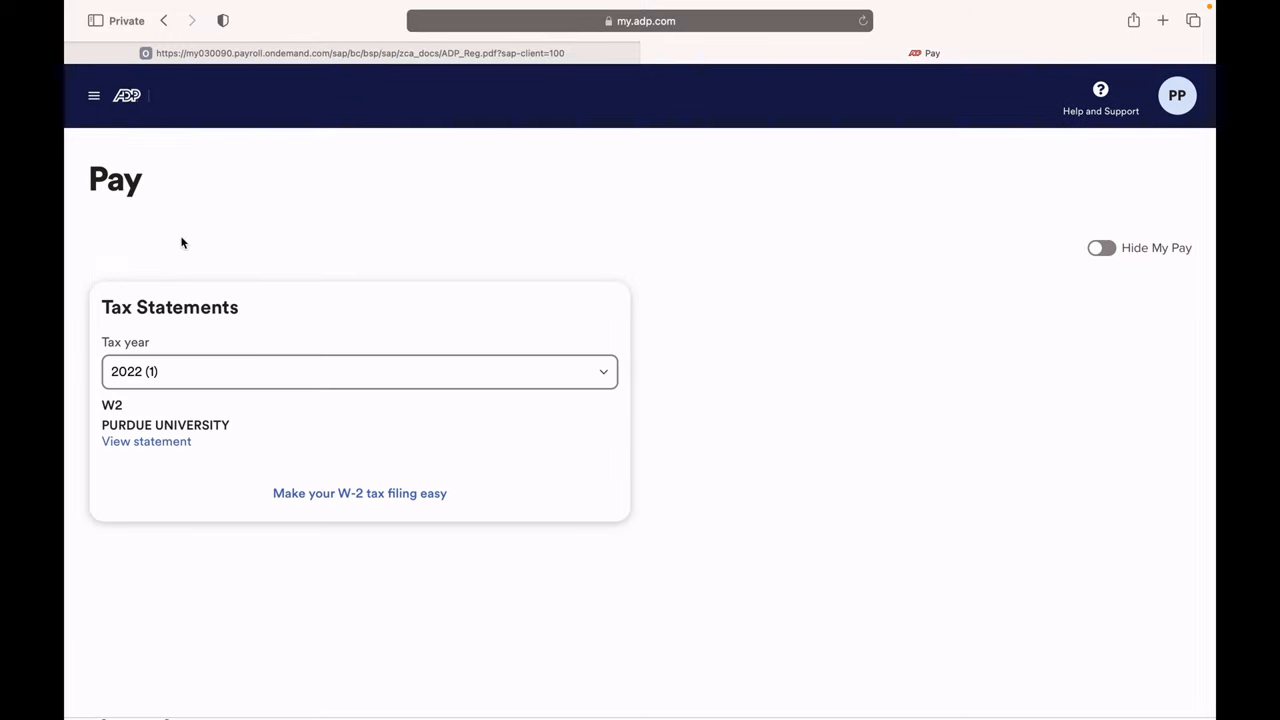
mouse_move(350, 124)
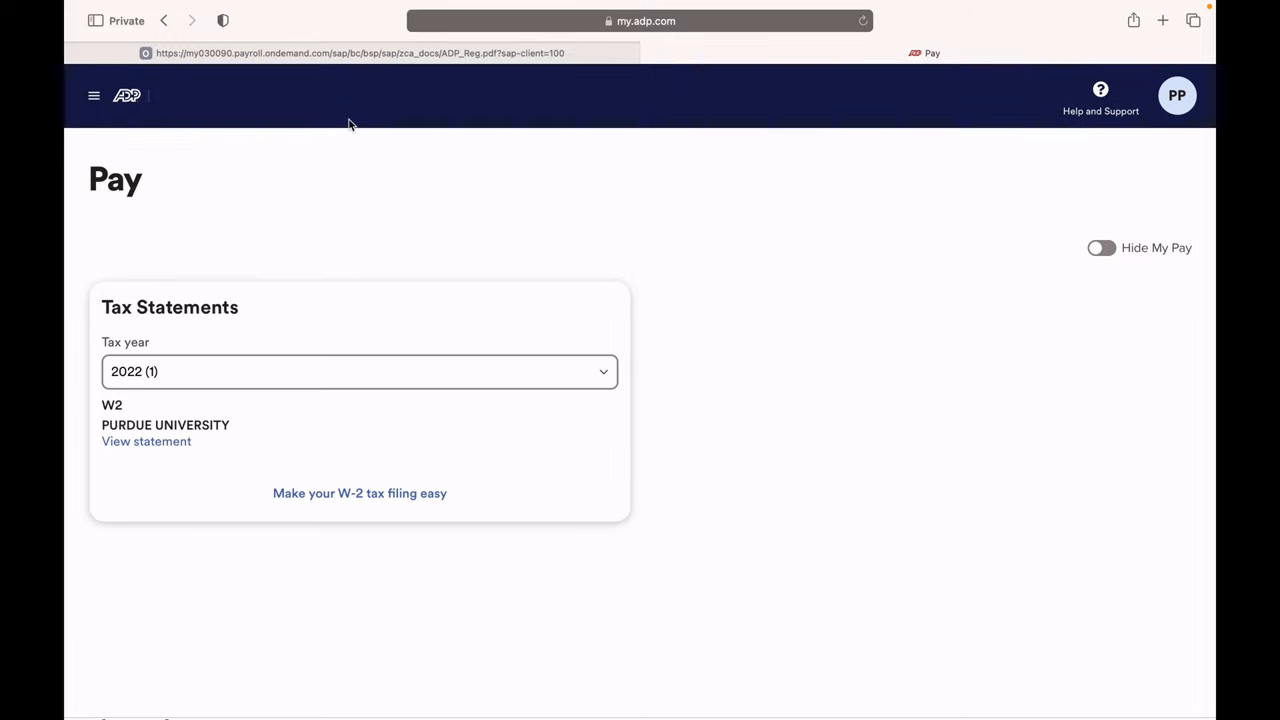
Return to the registration guide and scroll to the Paperless recommendation page.
click(146, 441)
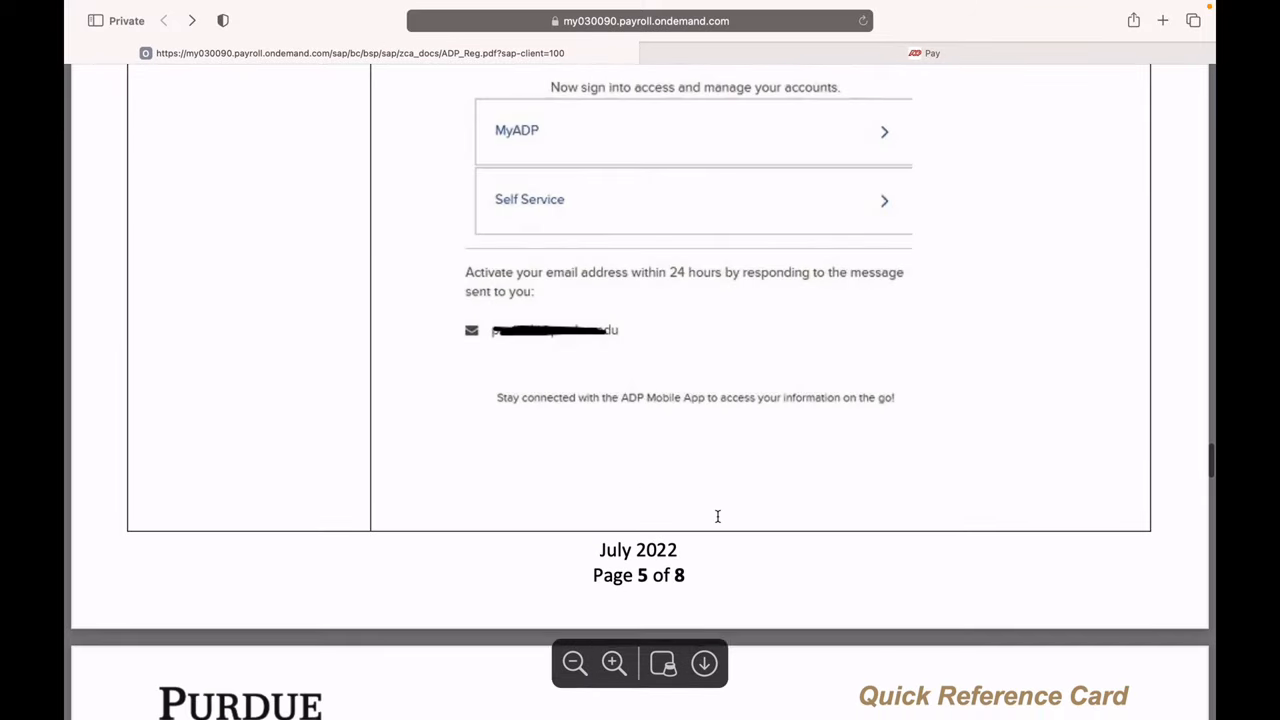
scroll(down, 3)
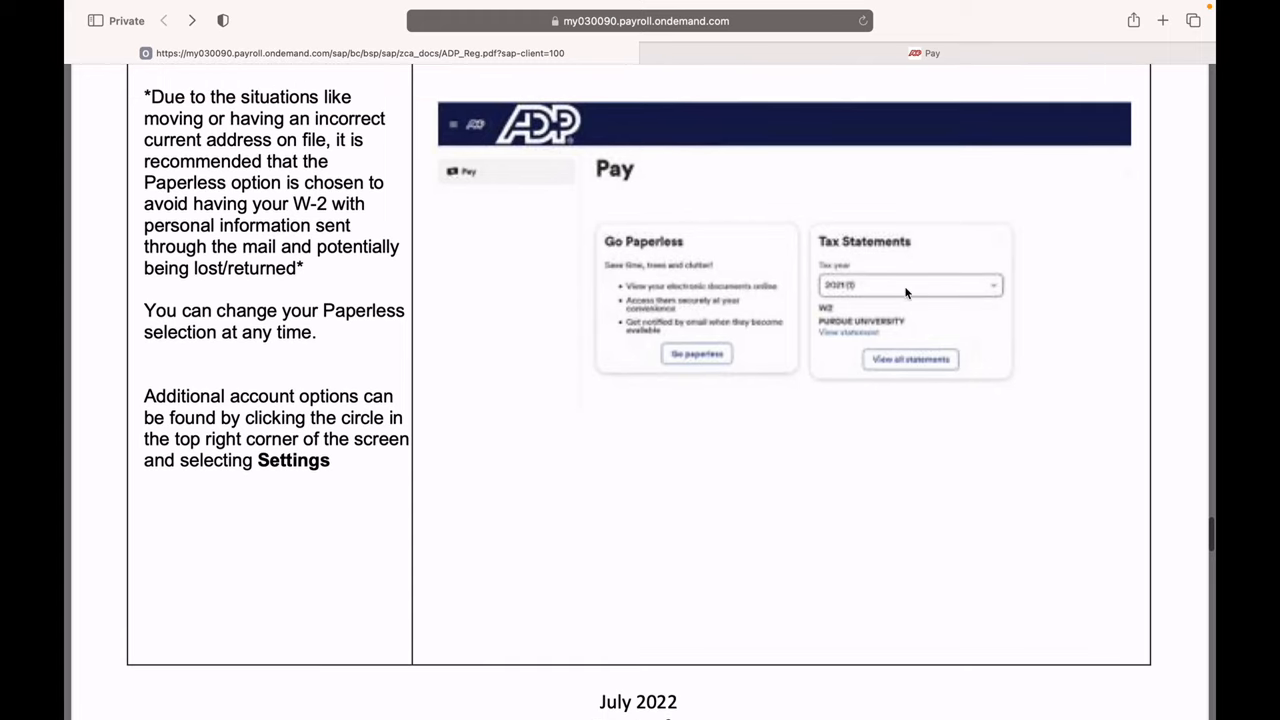
mouse_move(685, 155)
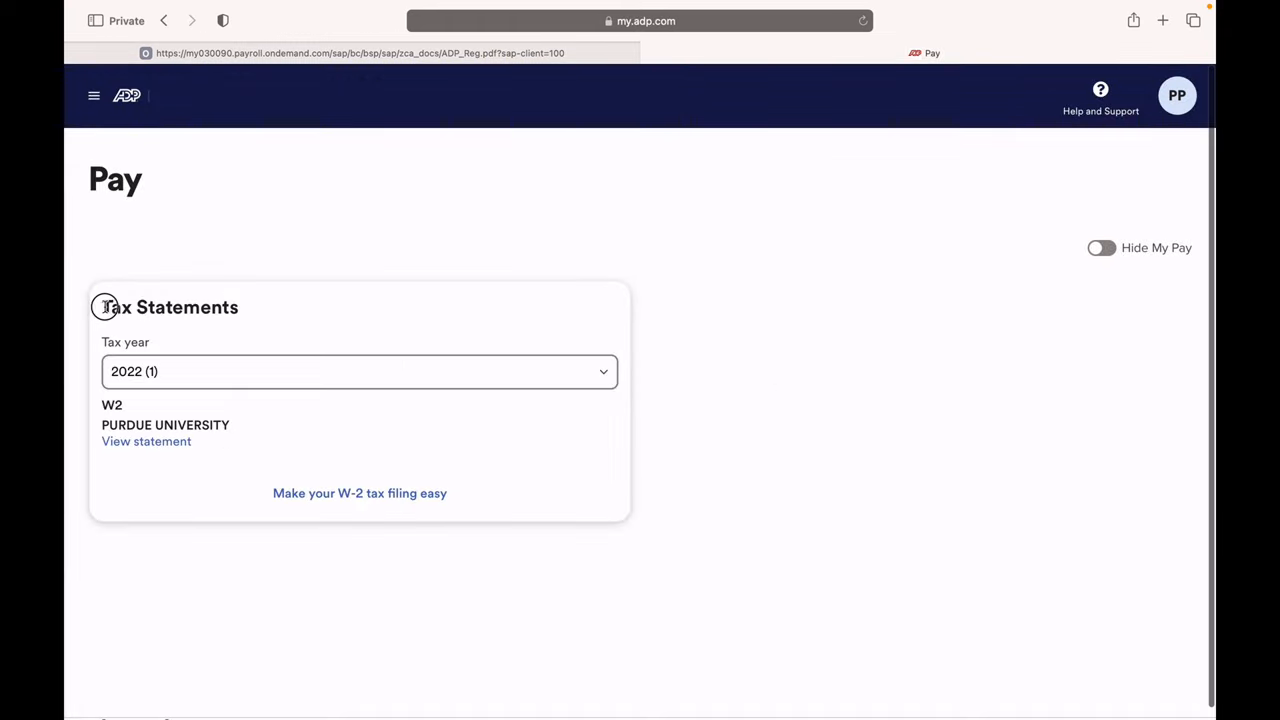
Select tax year 2022 and request to view the W-2 statement.
click(359, 371)
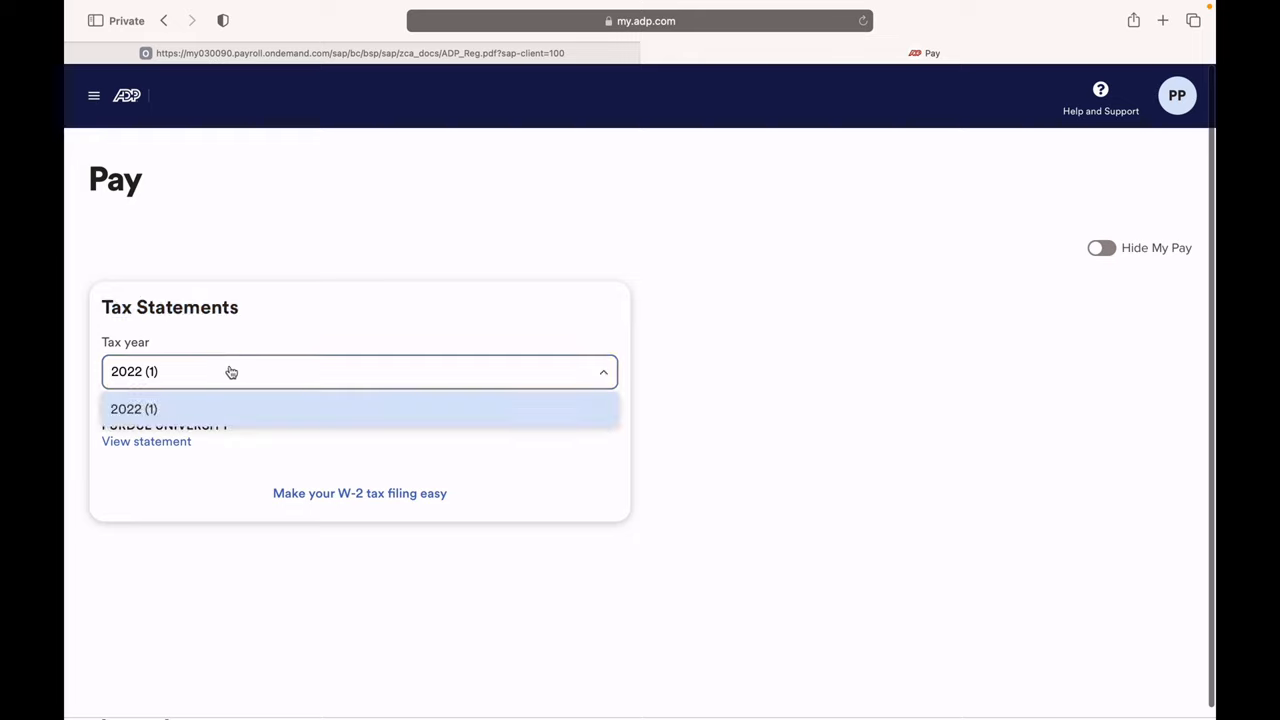
click(134, 409)
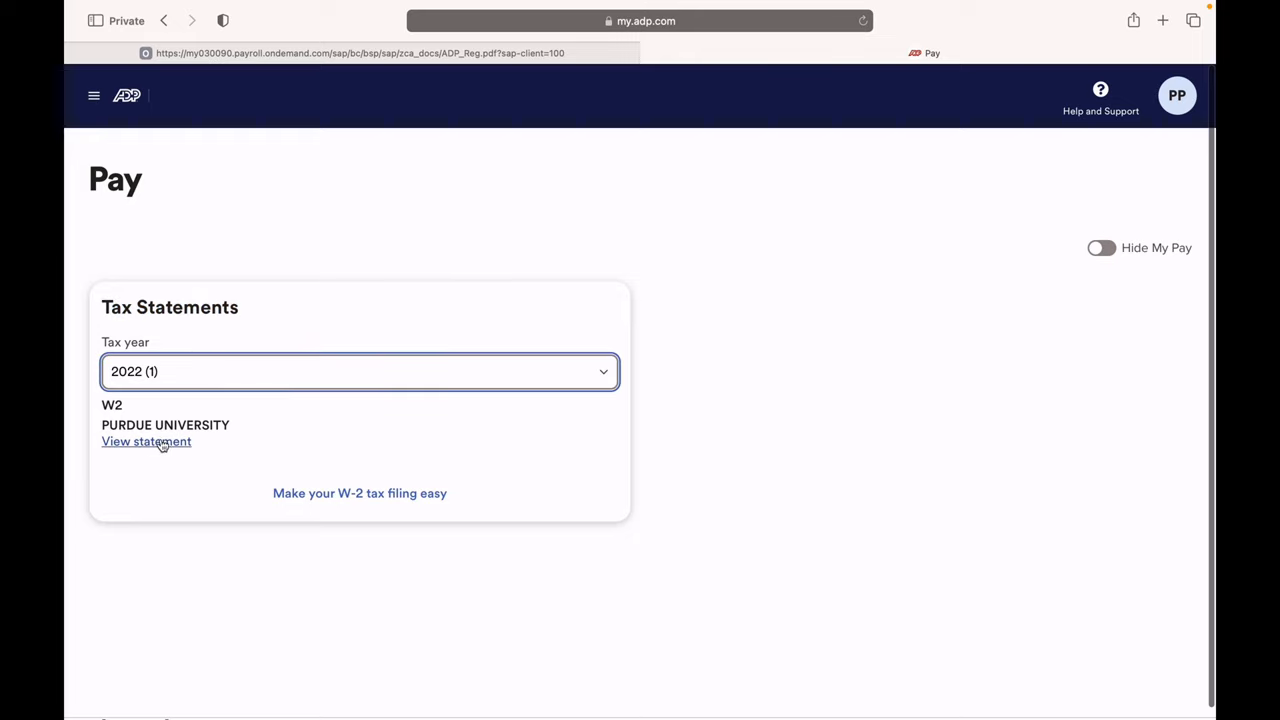
click(146, 441)
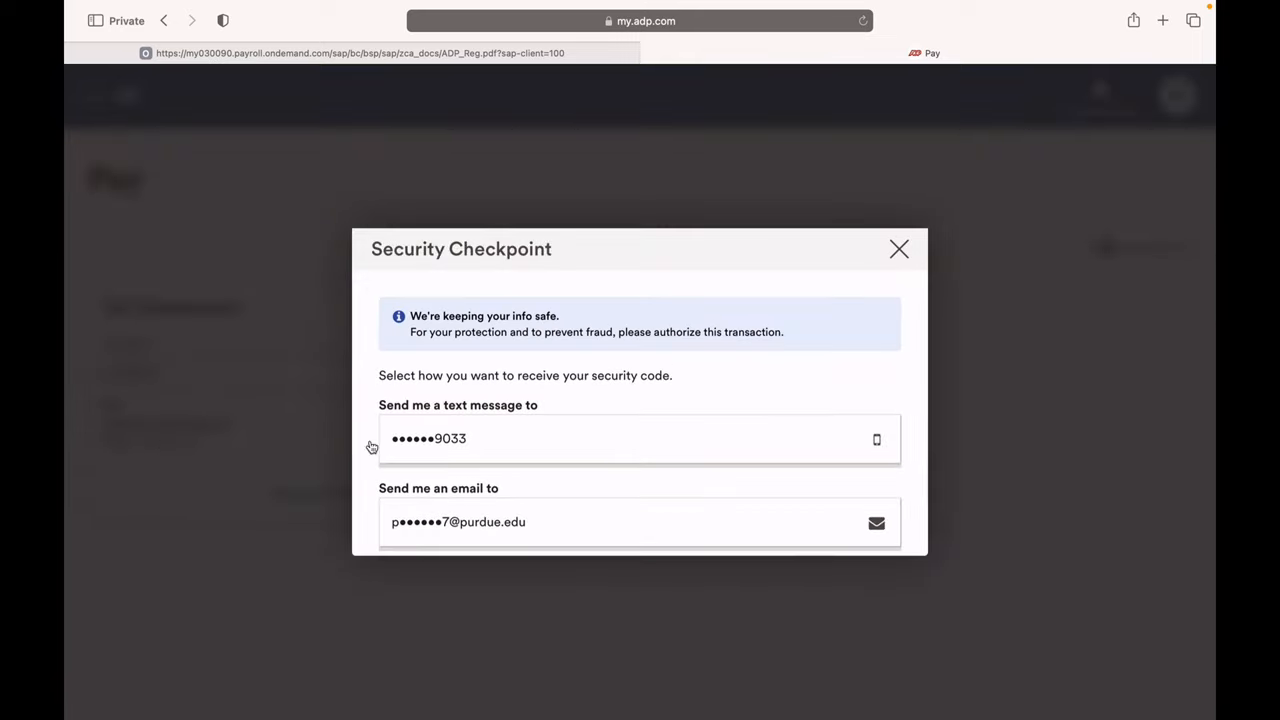
scroll(down, 3)
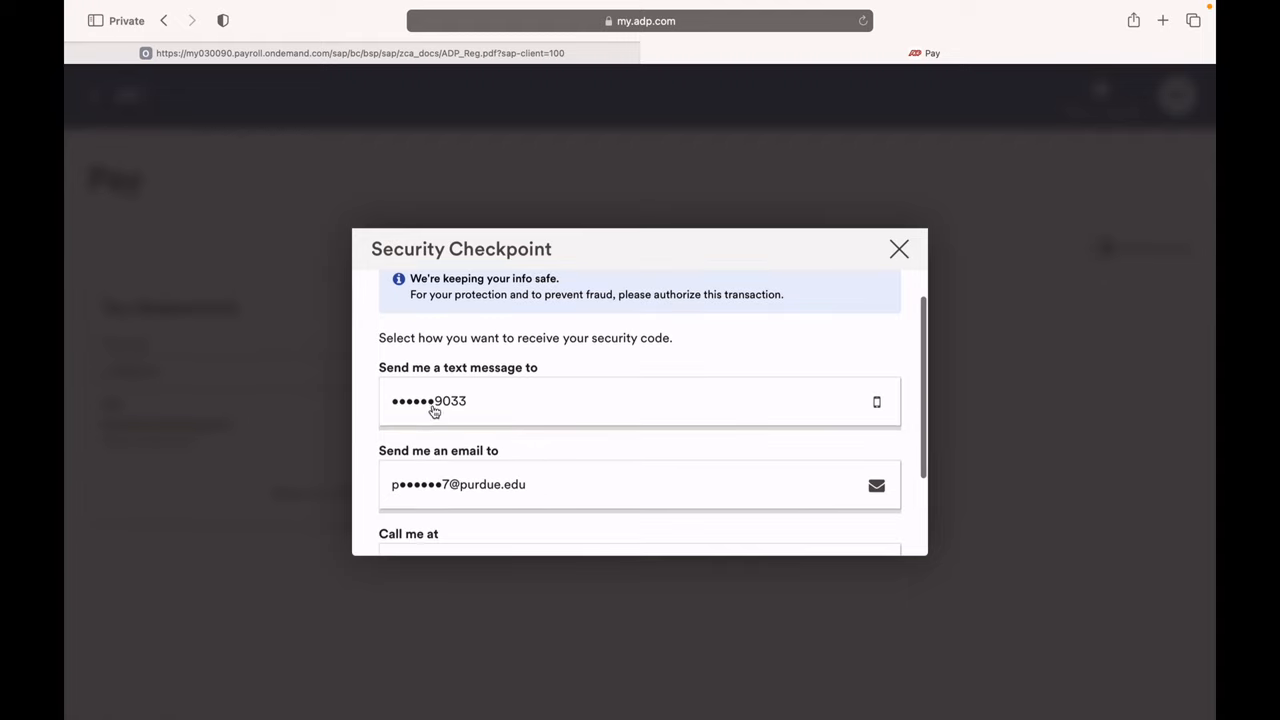
click(474, 401)
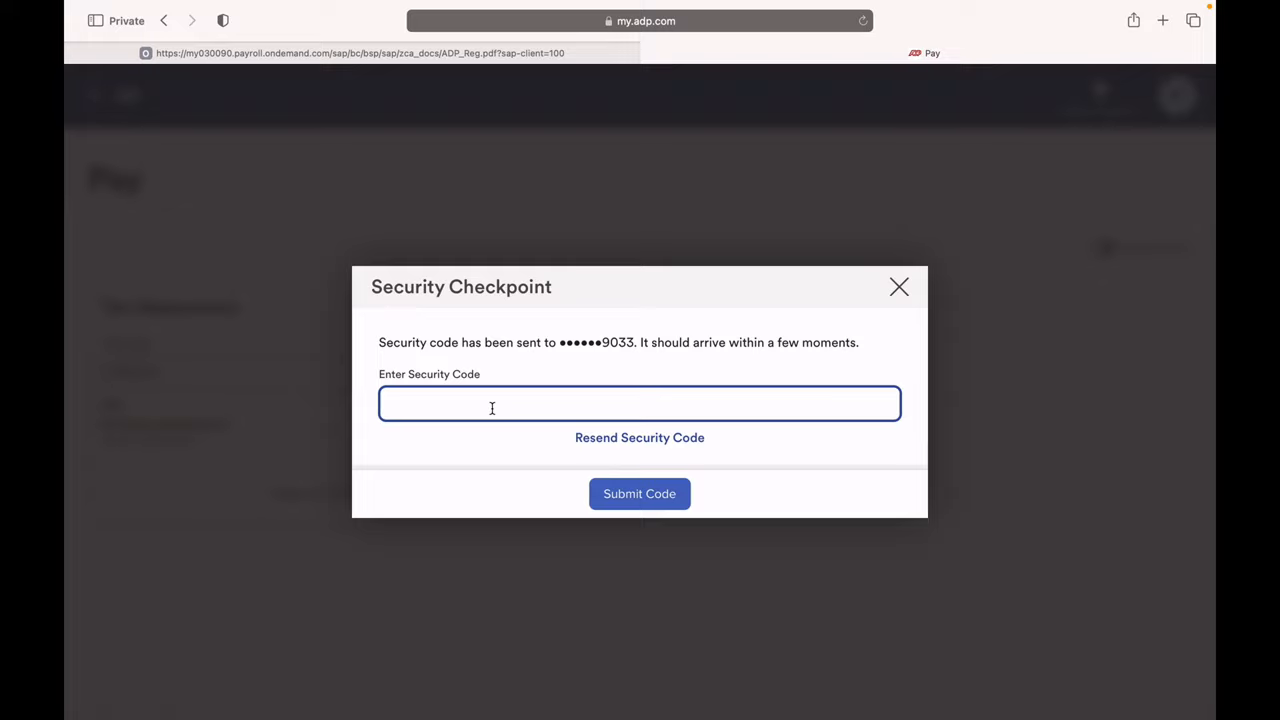
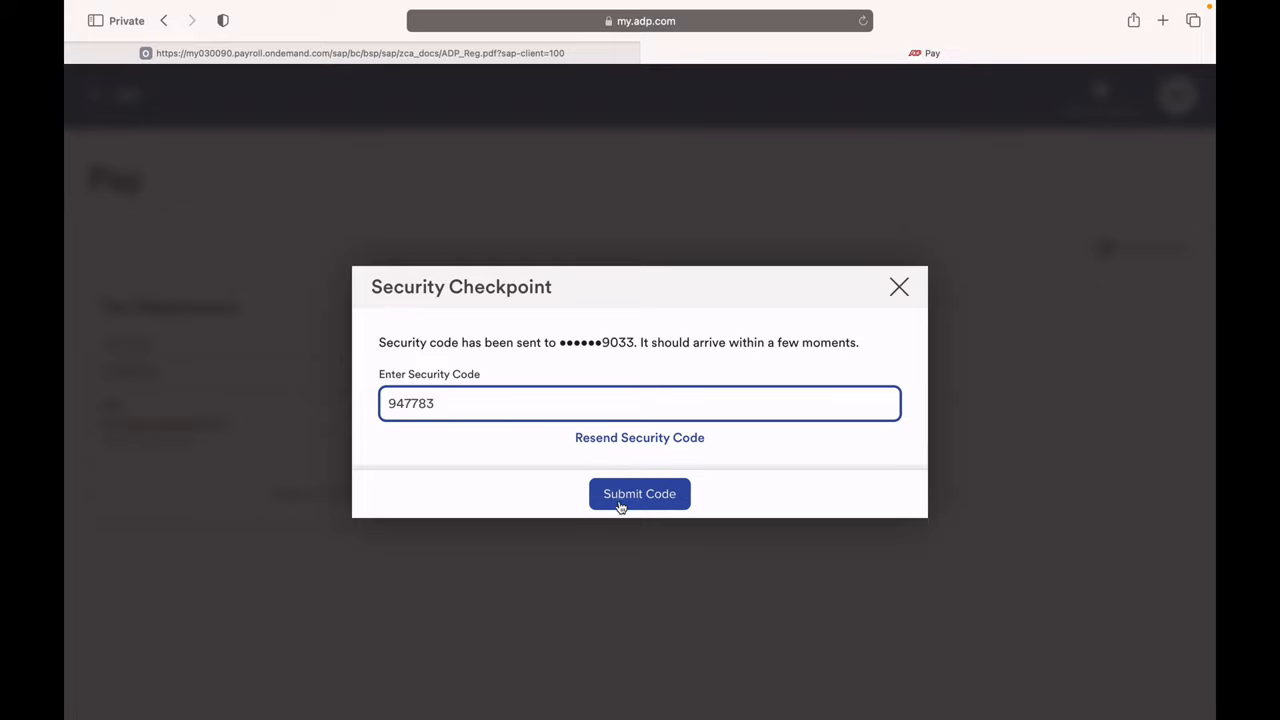
click(639, 493)
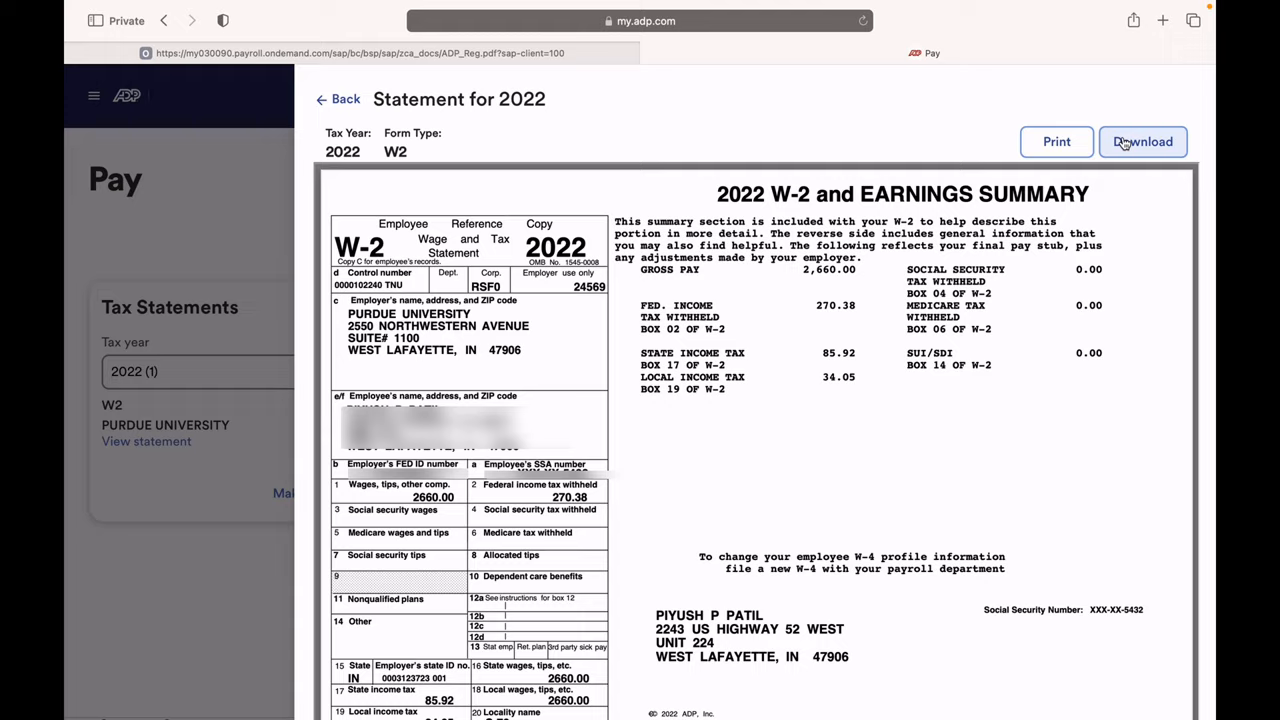
mouse_move(1056, 141)
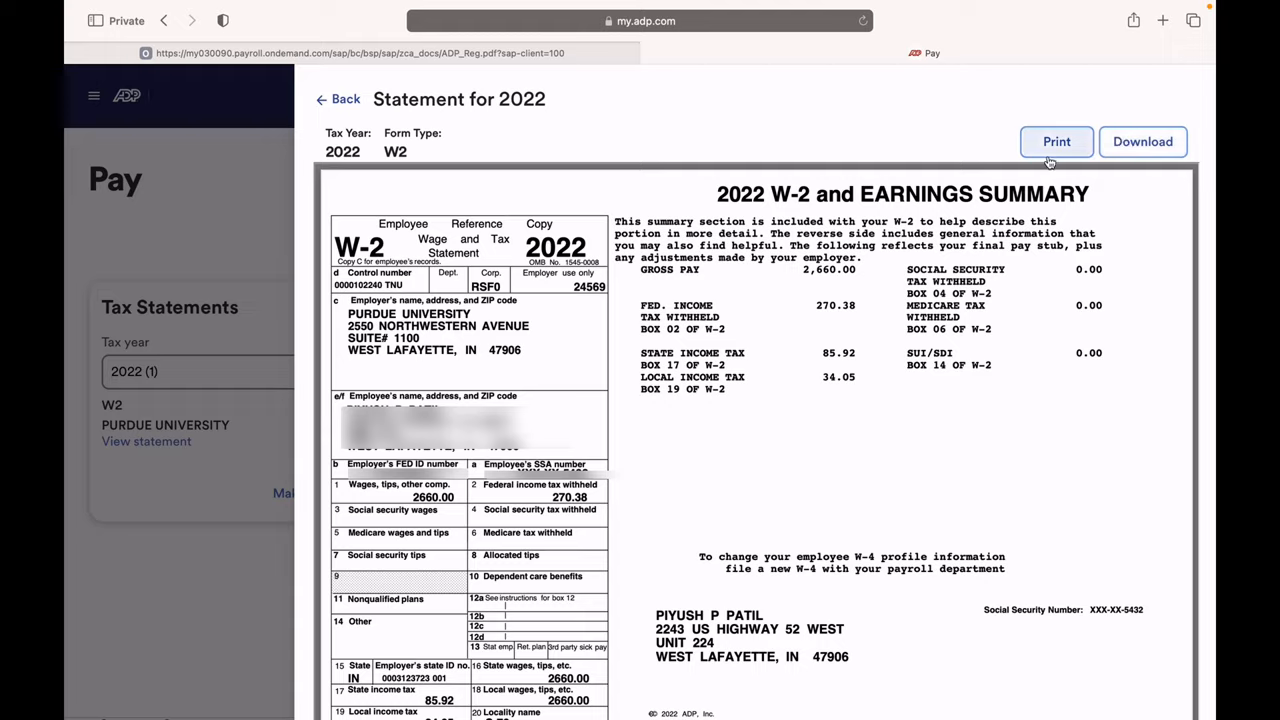